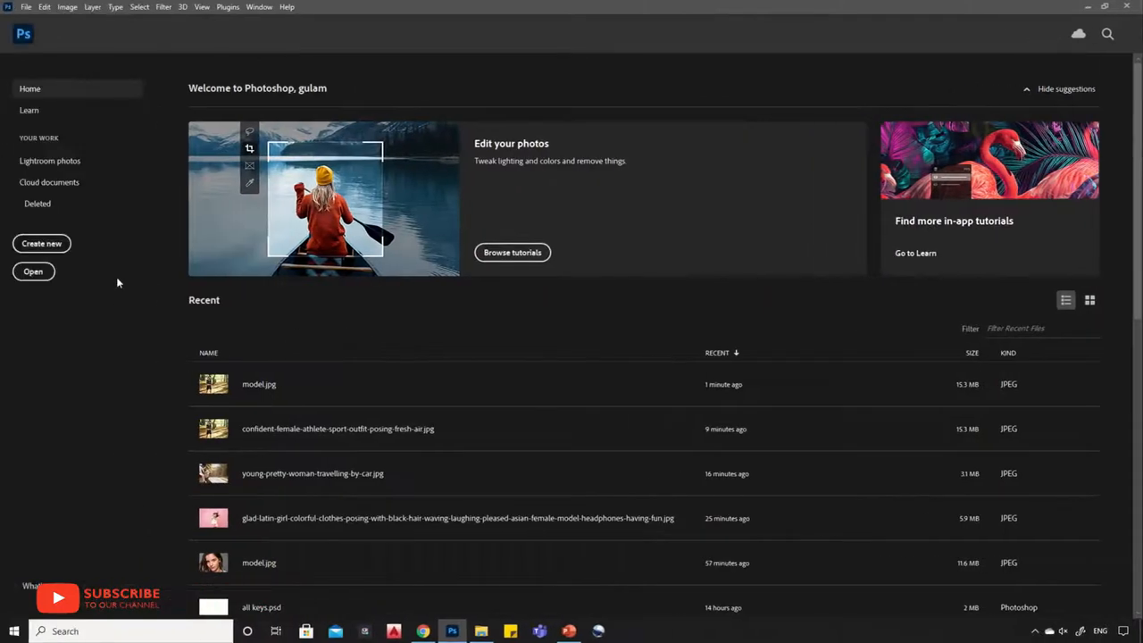
Open the model.jpg forest portrait from the Recent files list.
left_click(32, 271)
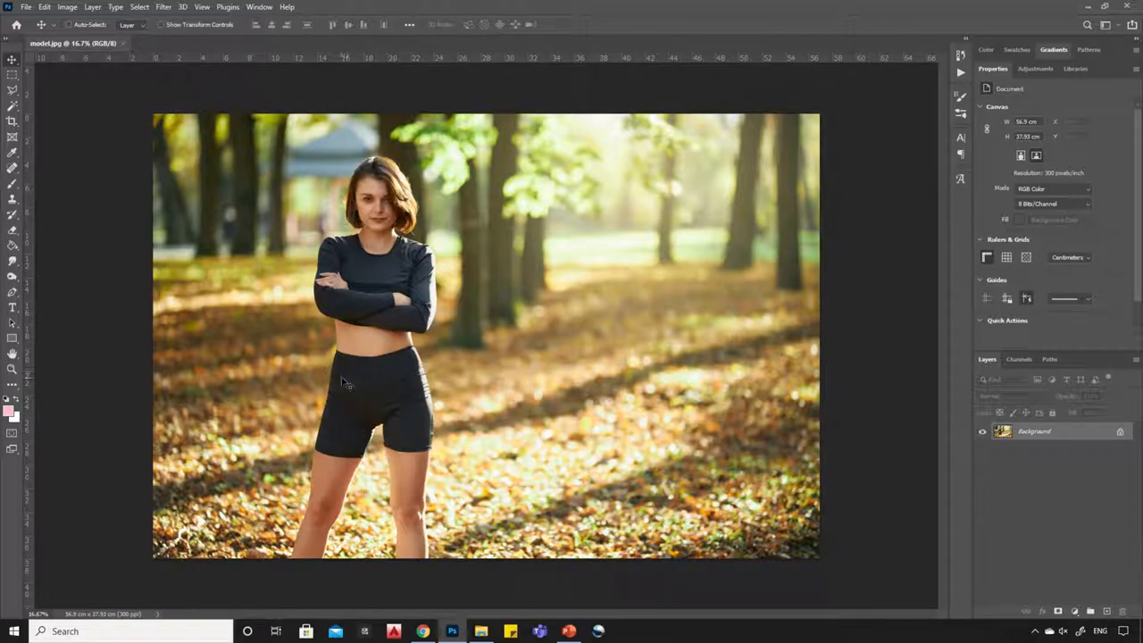
mouse_move(472, 307)
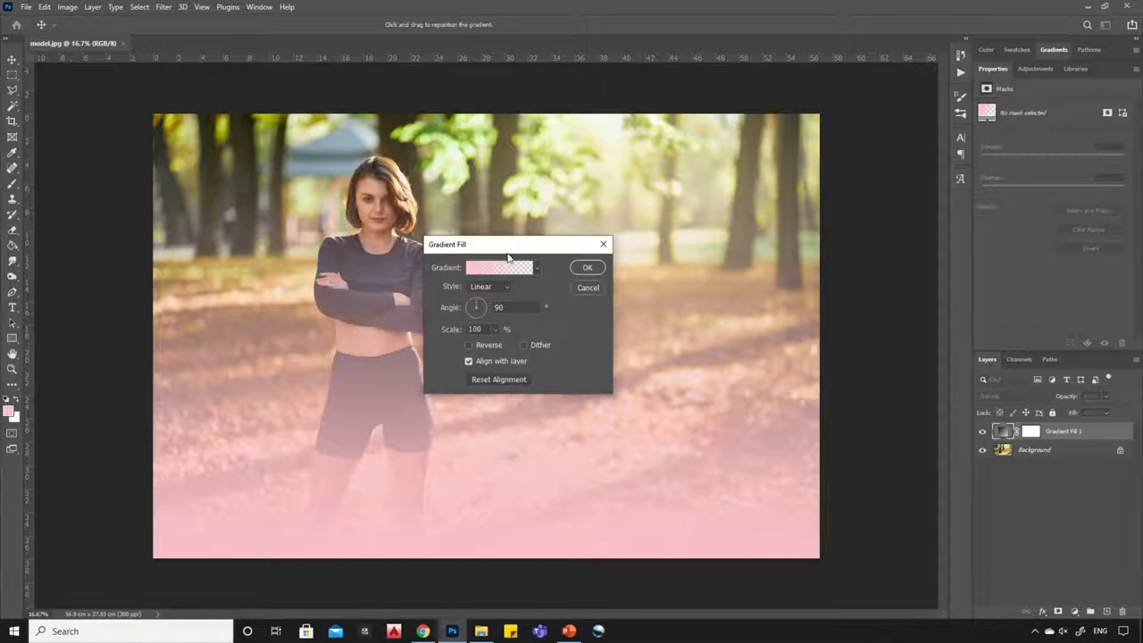
Switch the fill layer's gradient to the Noise gradient type in the Gradient Editor.
left_click(498, 267)
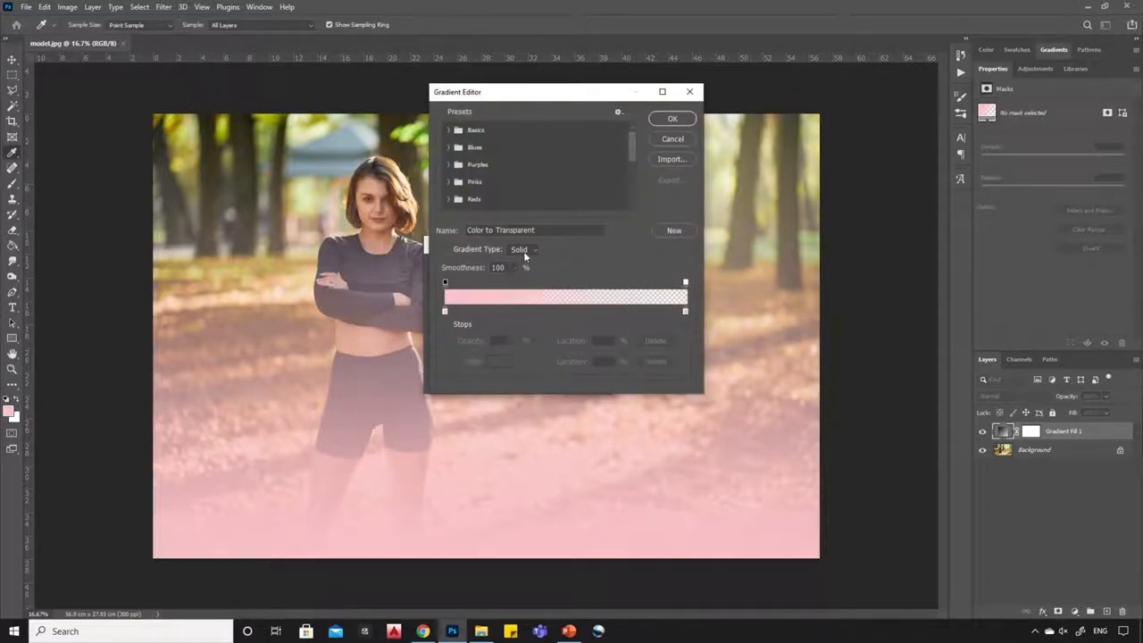
left_click(525, 250)
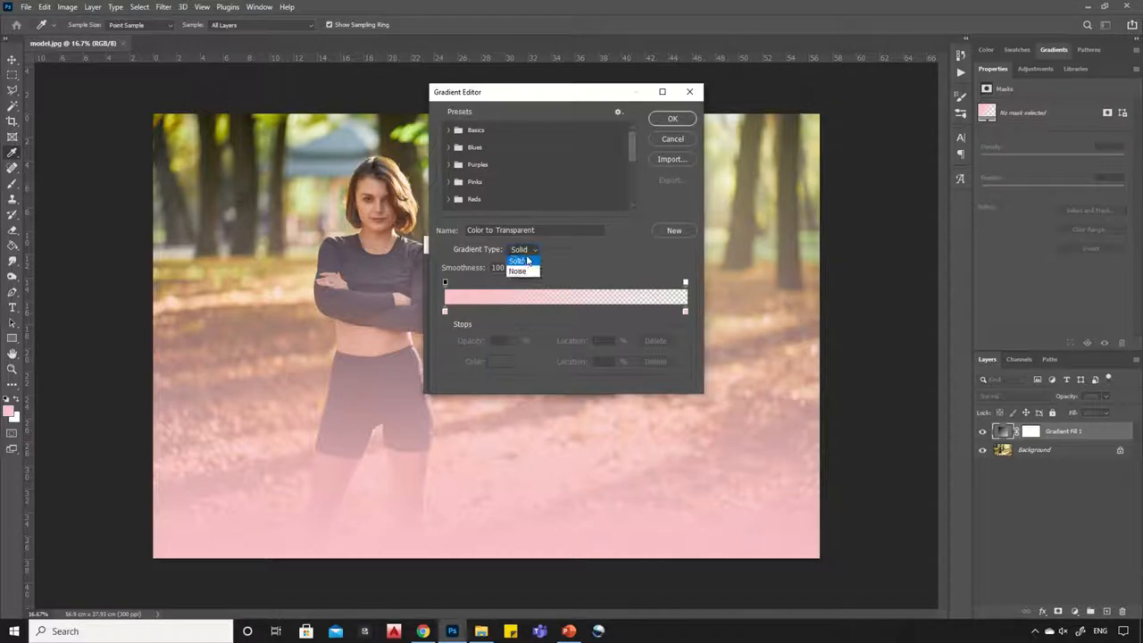
left_click(518, 272)
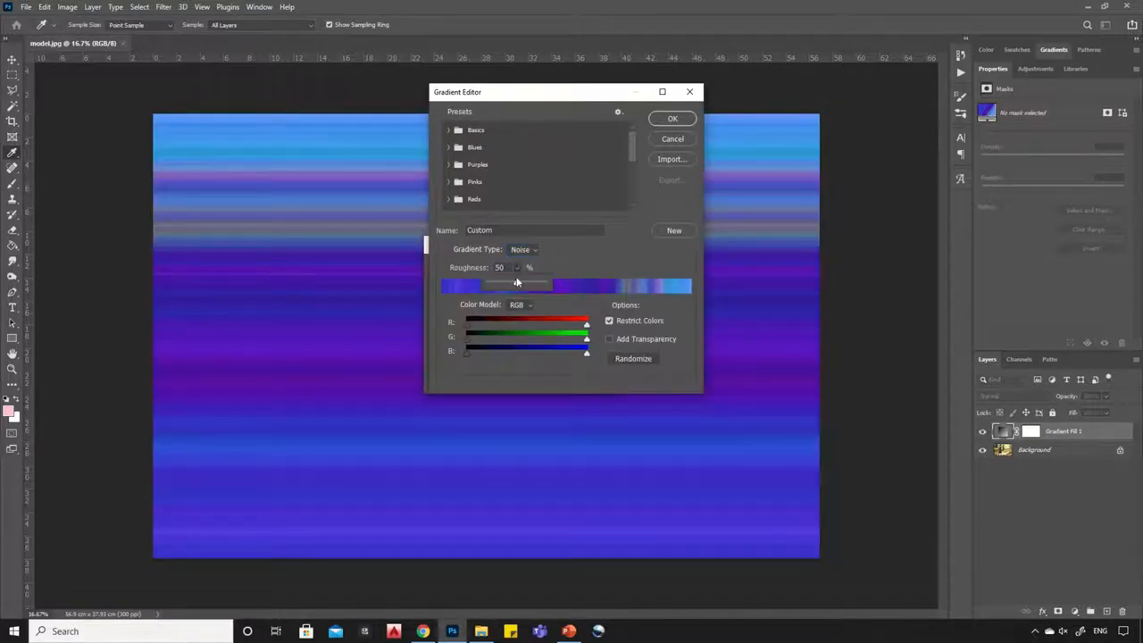
Set the noise gradient to 100% roughness with the HSB colour model.
left_click_drag(515, 283, 550, 285)
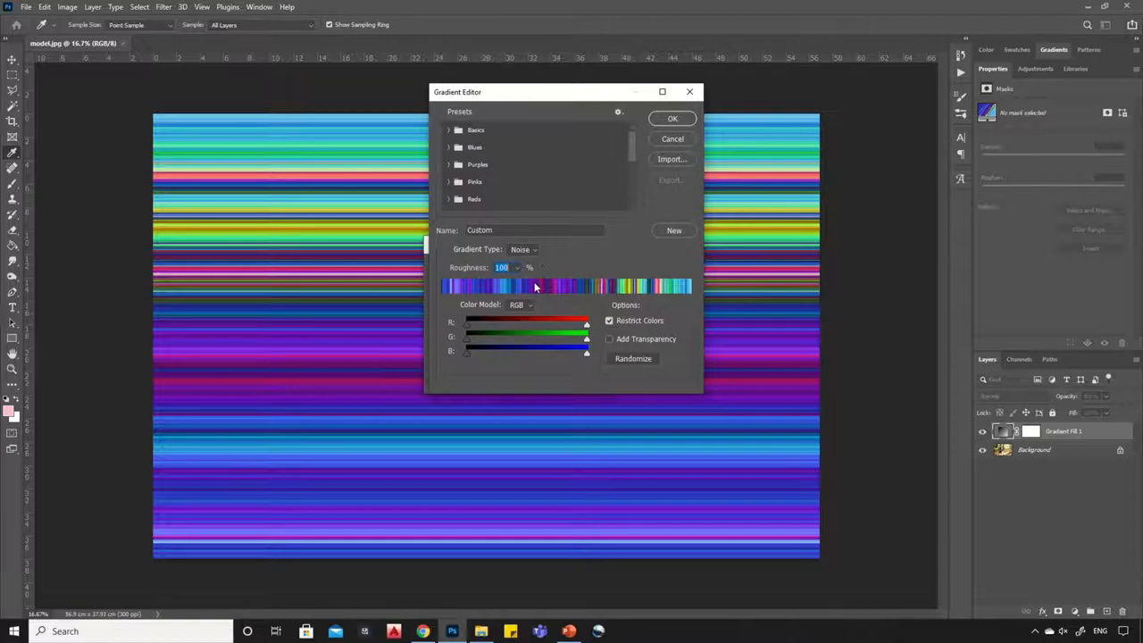
left_click(521, 304)
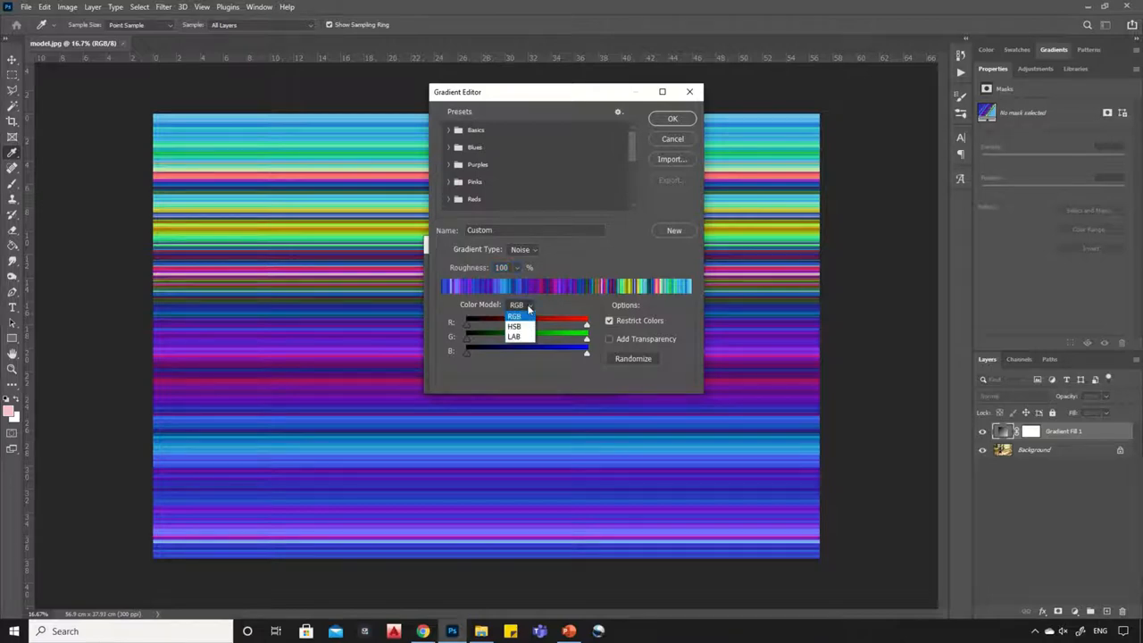
mouse_move(517, 327)
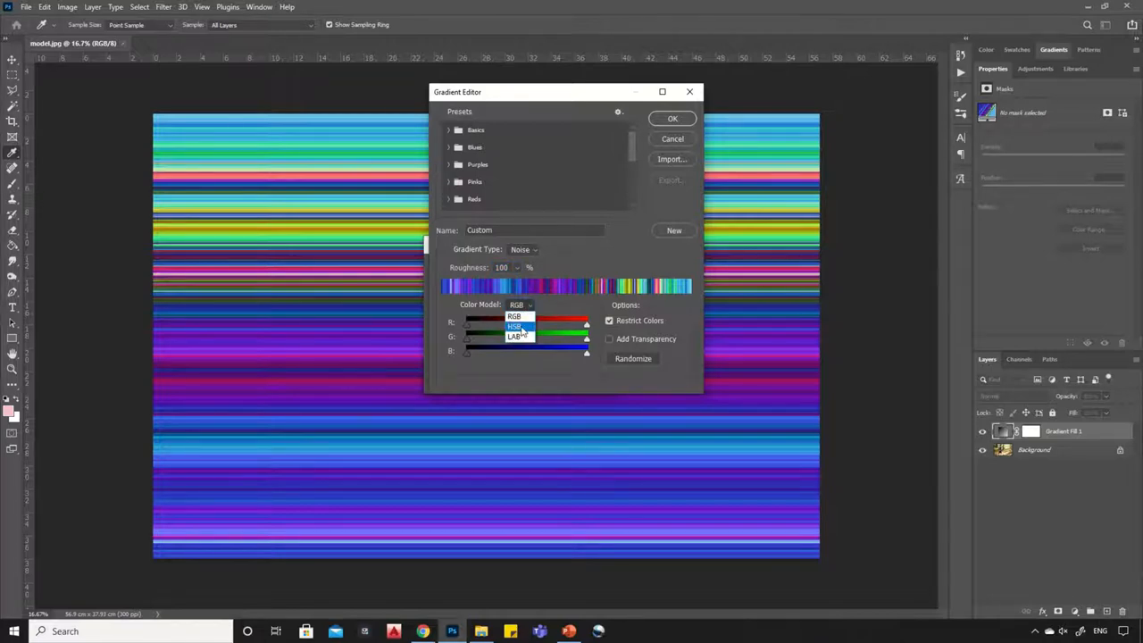
left_click(514, 326)
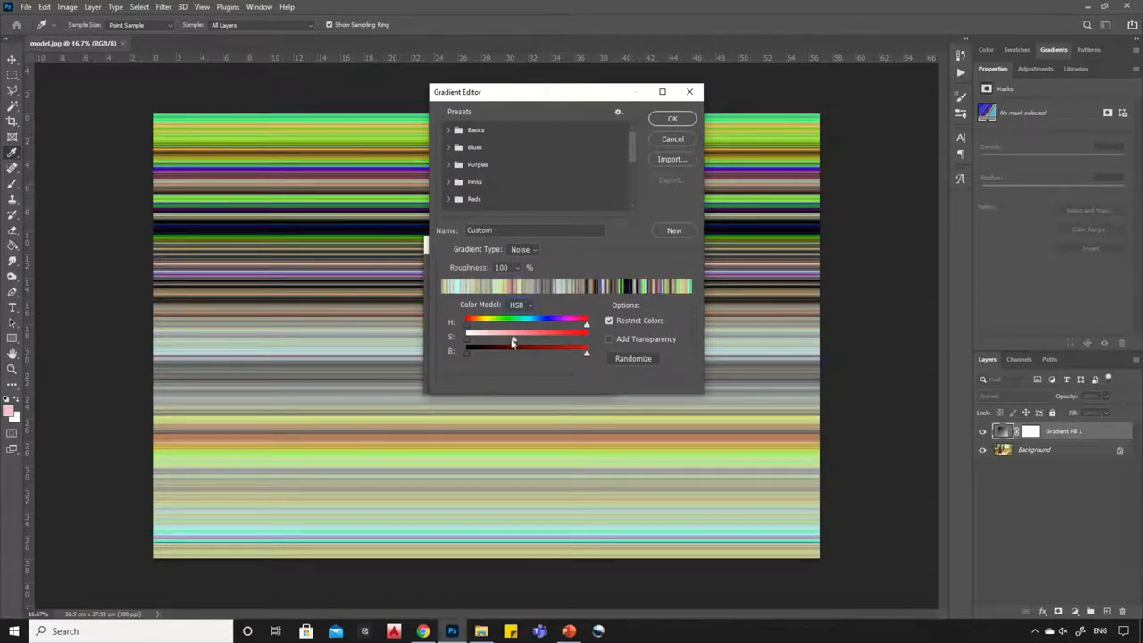
Drop the noise saturation to zero and enable Add Transparency for greyscale see-through streaks.
left_click_drag(511, 335, 468, 336)
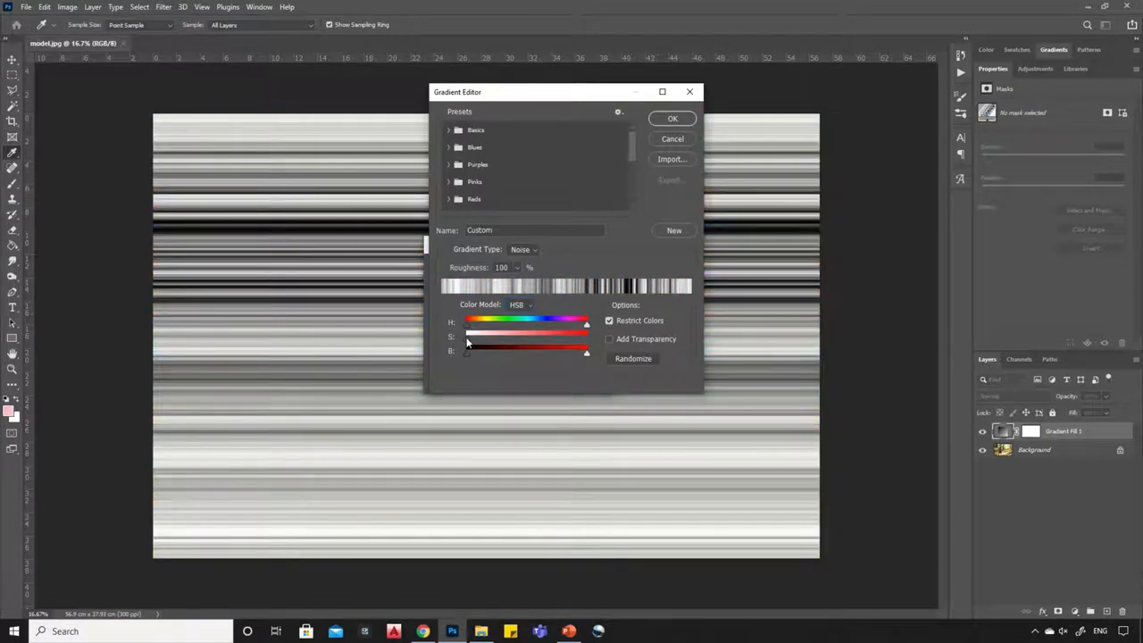
mouse_move(534, 343)
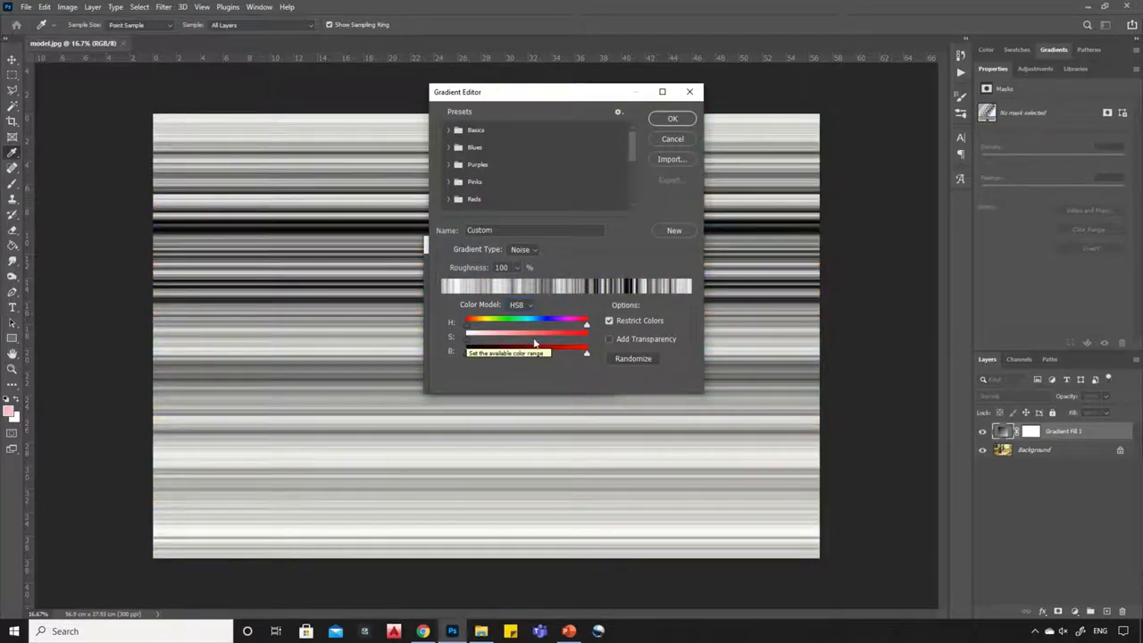
mouse_move(632, 357)
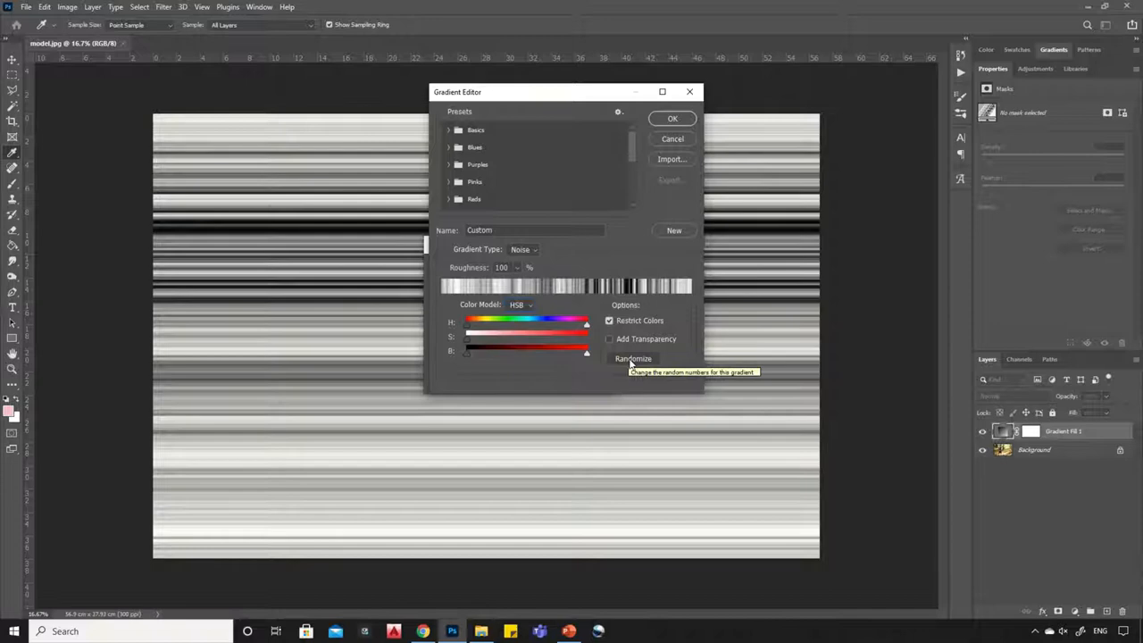
left_click(632, 357)
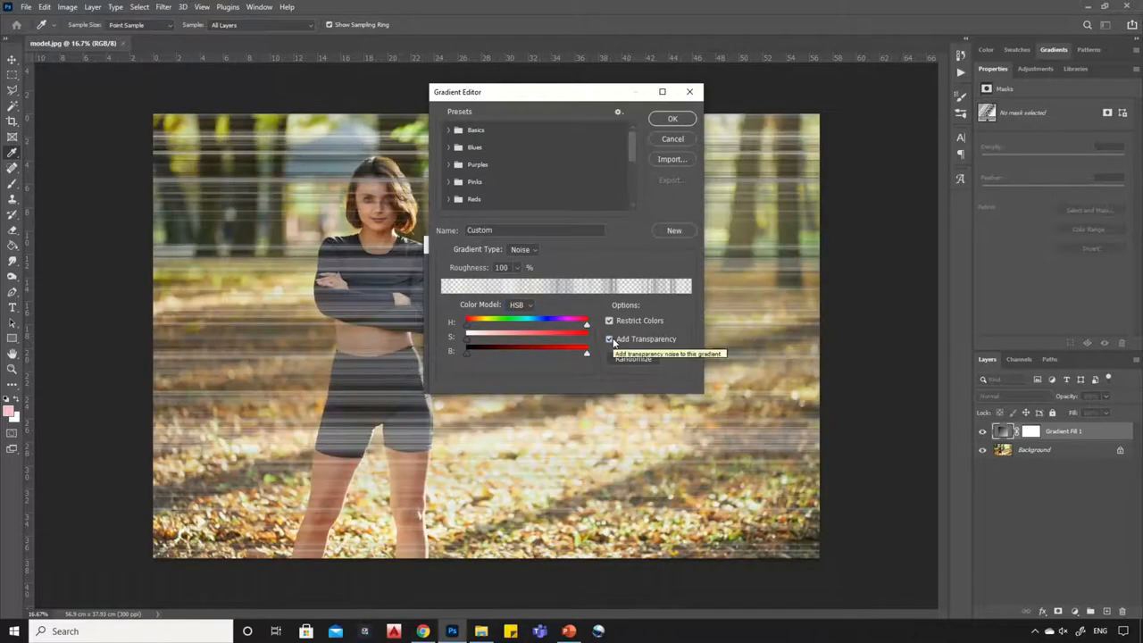
mouse_move(661, 250)
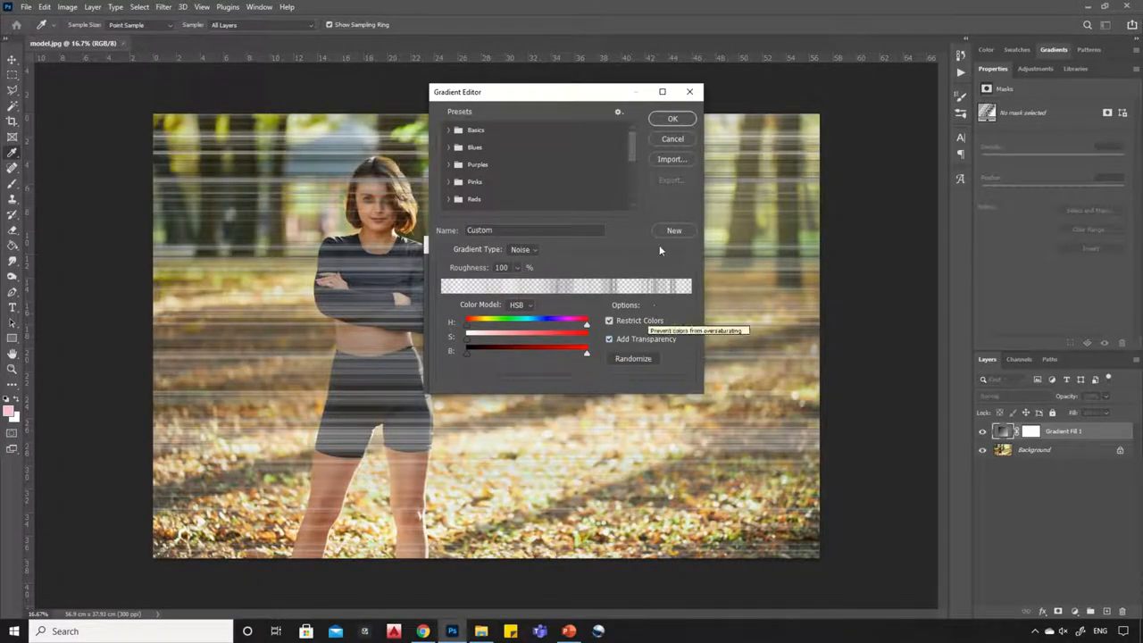
mouse_move(672, 117)
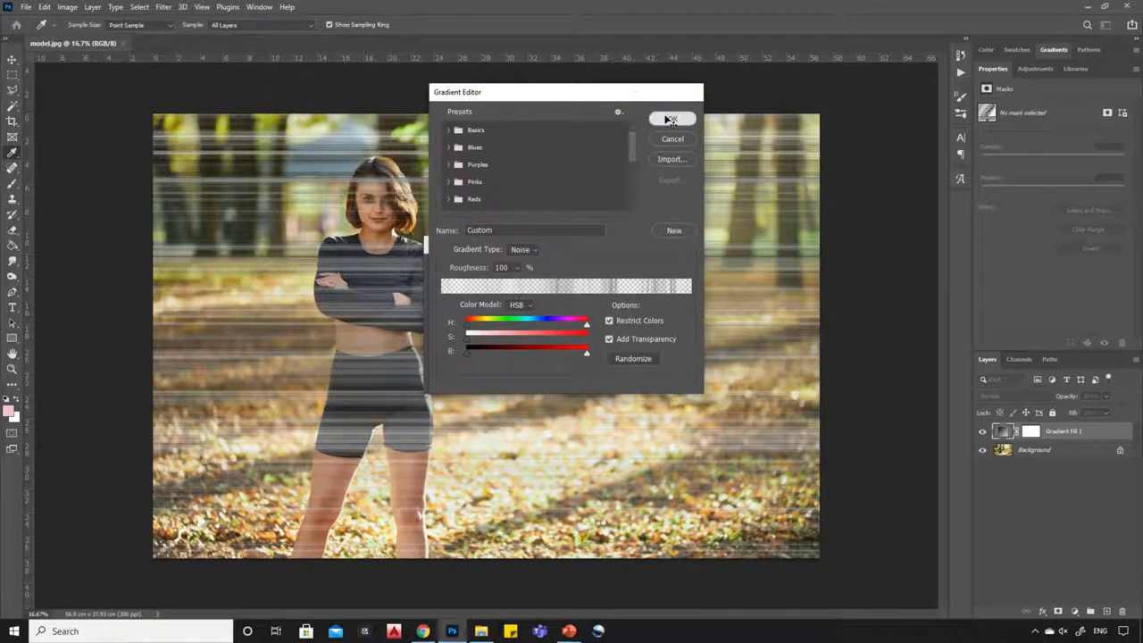
Accept the noise gradient and set the fill style to Angle so the streaks radiate.
left_click(672, 119)
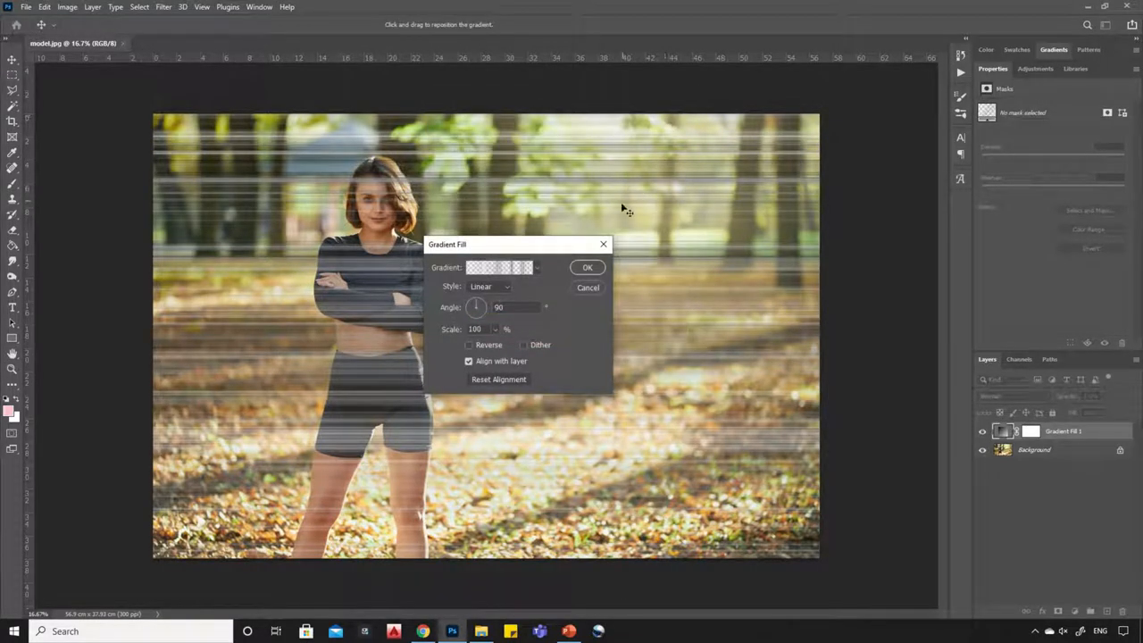
left_click(490, 285)
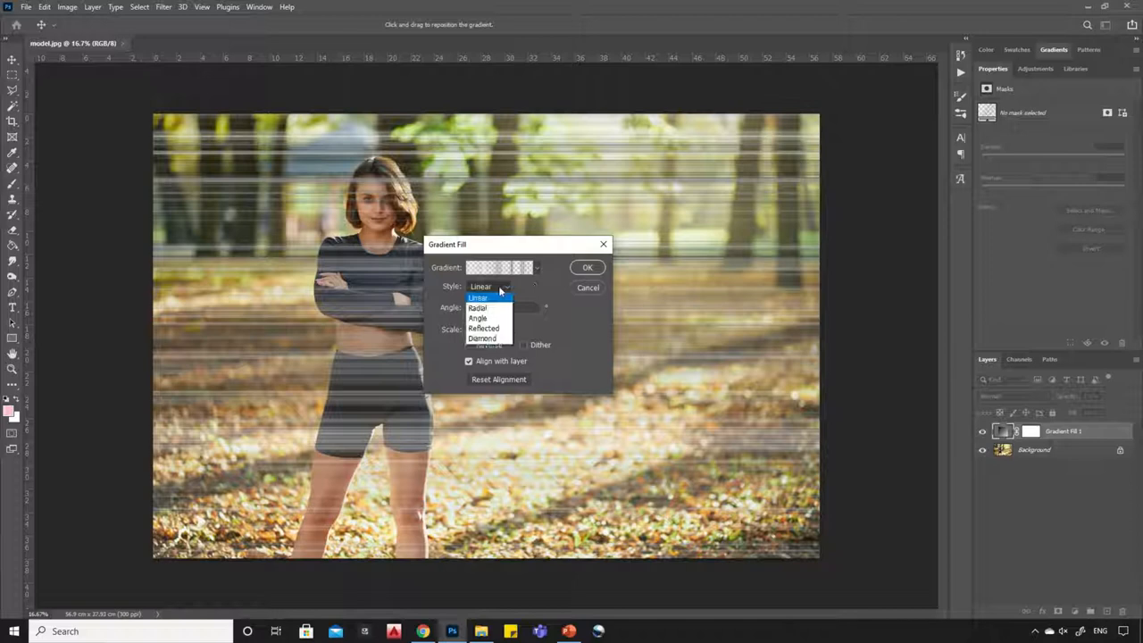
mouse_move(479, 317)
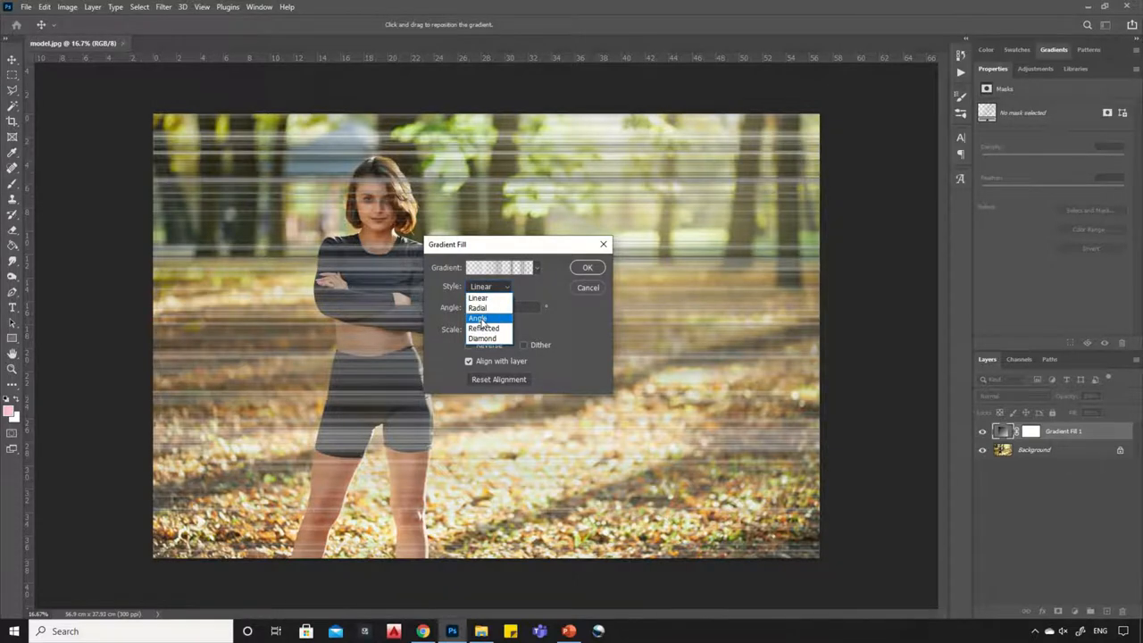
left_click(479, 318)
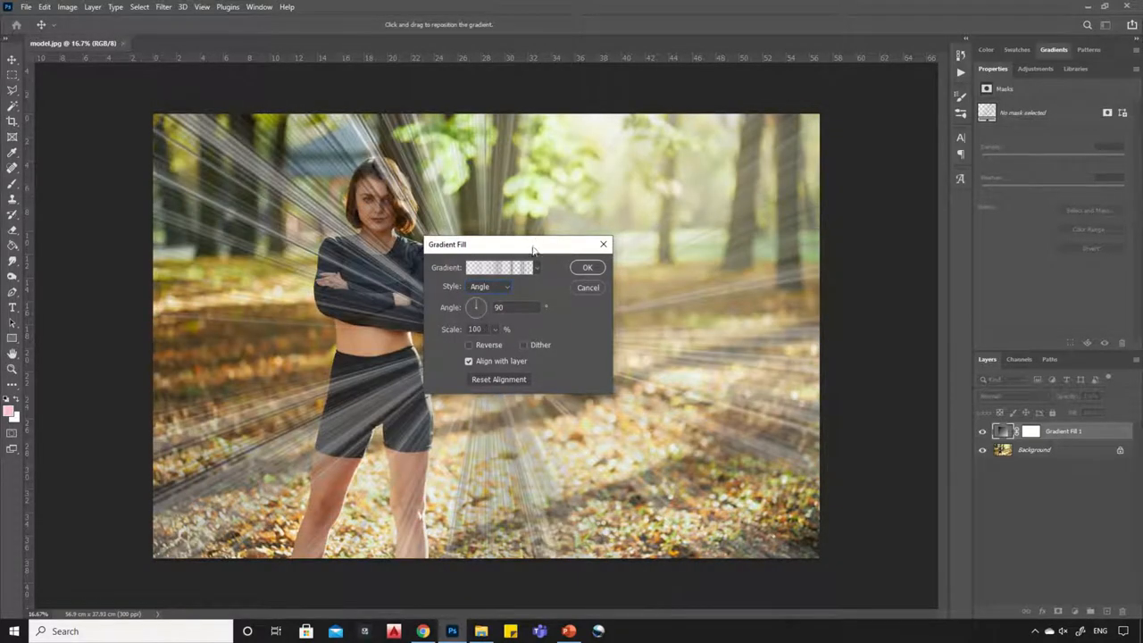
Move the ray origin up near the top right of the photo and confirm the fill.
left_click_drag(518, 243, 304, 239)
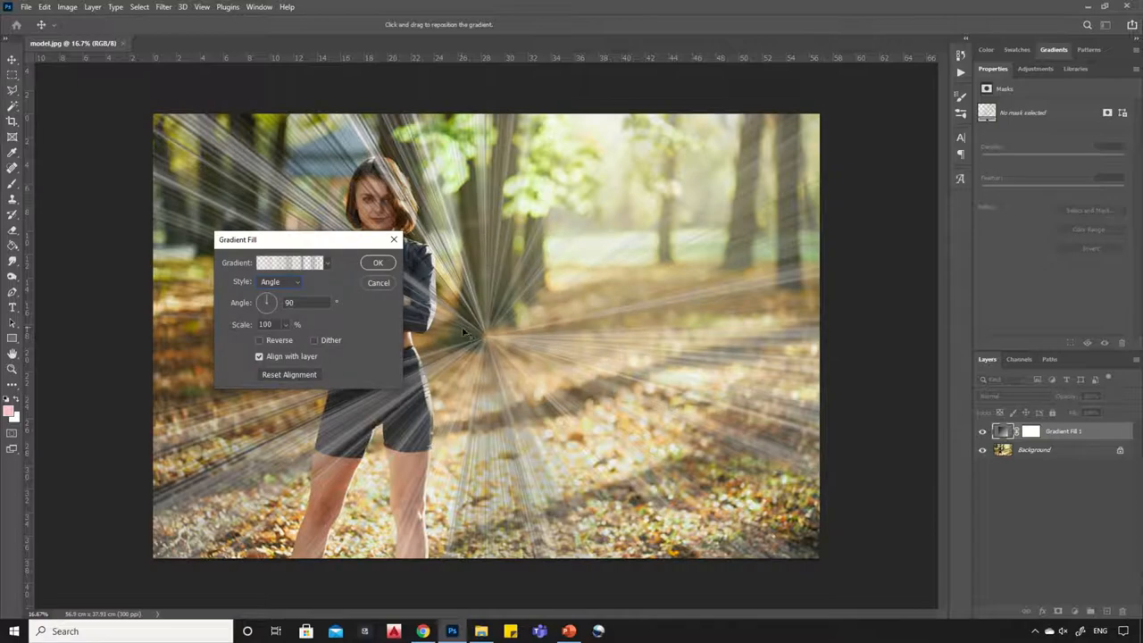
left_click_drag(479, 331, 593, 182)
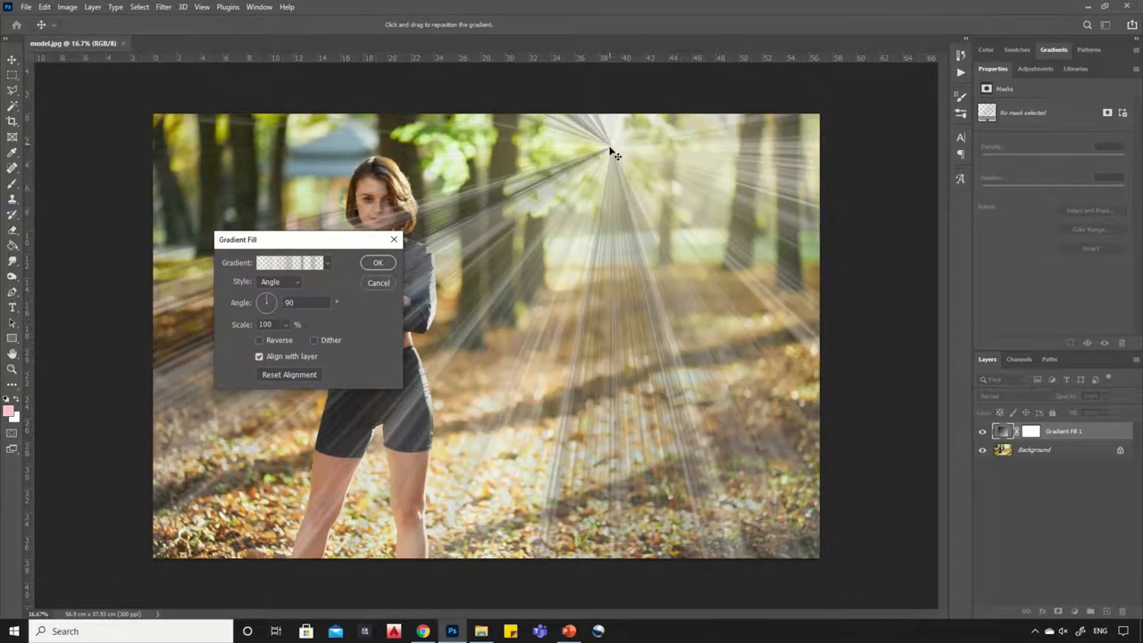
left_click_drag(616, 152, 608, 143)
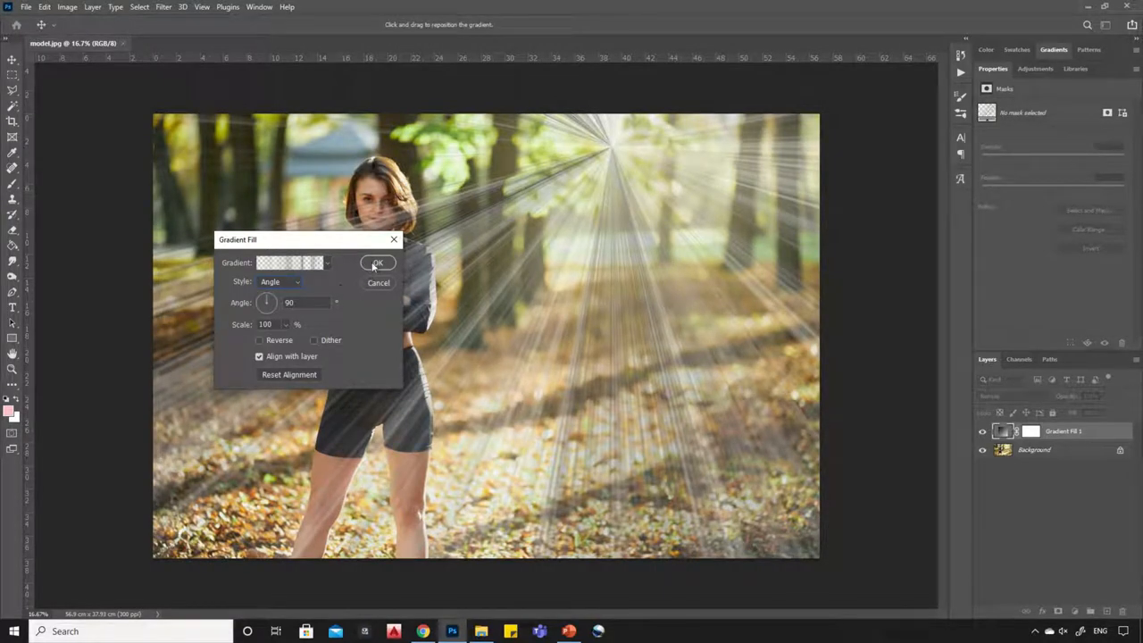
left_click(378, 261)
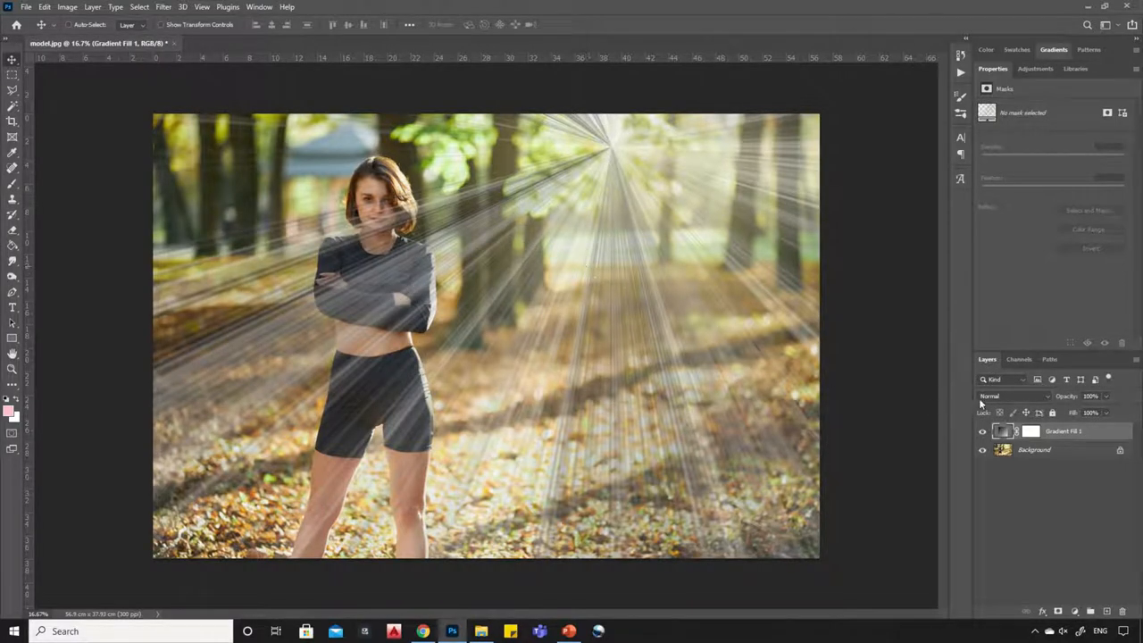
Set the ray layer's blend mode to Screen so the rays read as soft light.
left_click(1014, 396)
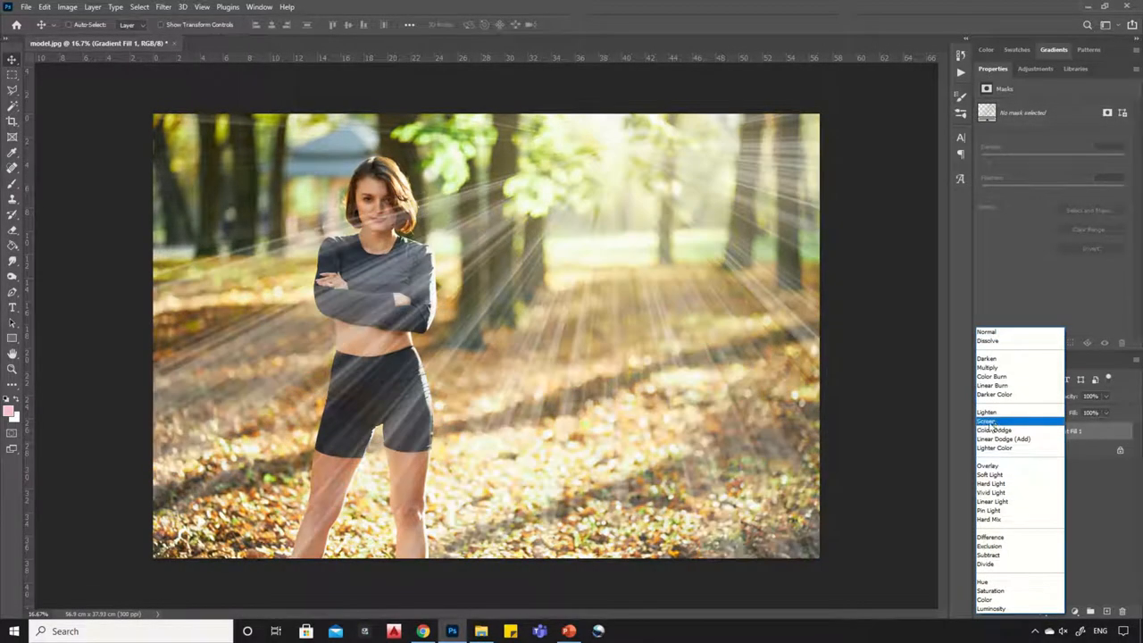
left_click(985, 411)
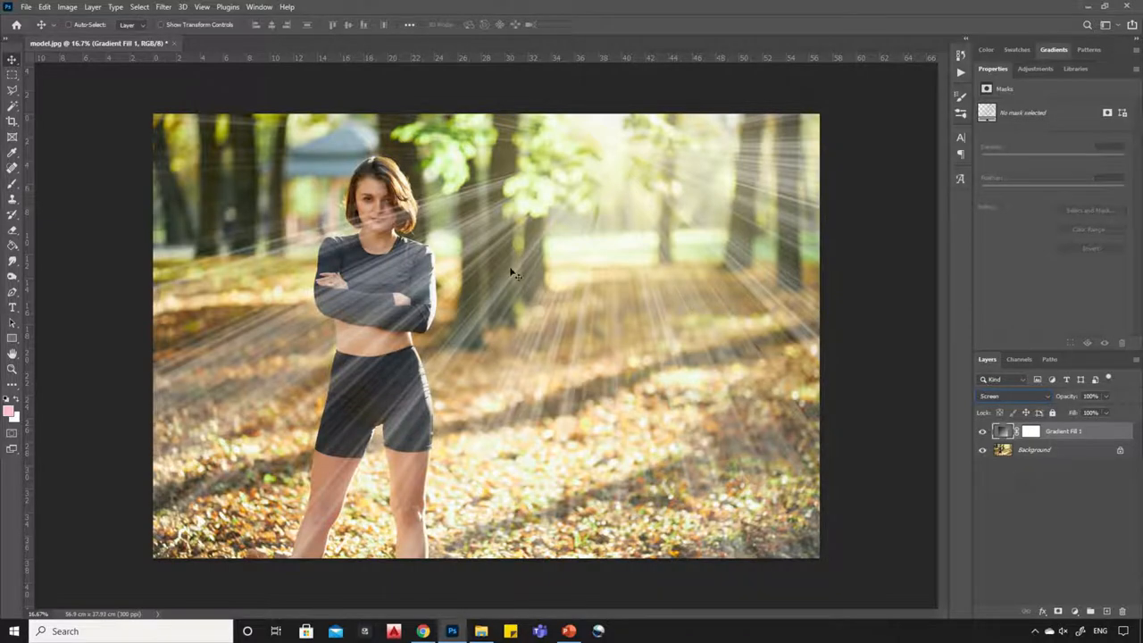
mouse_move(589, 259)
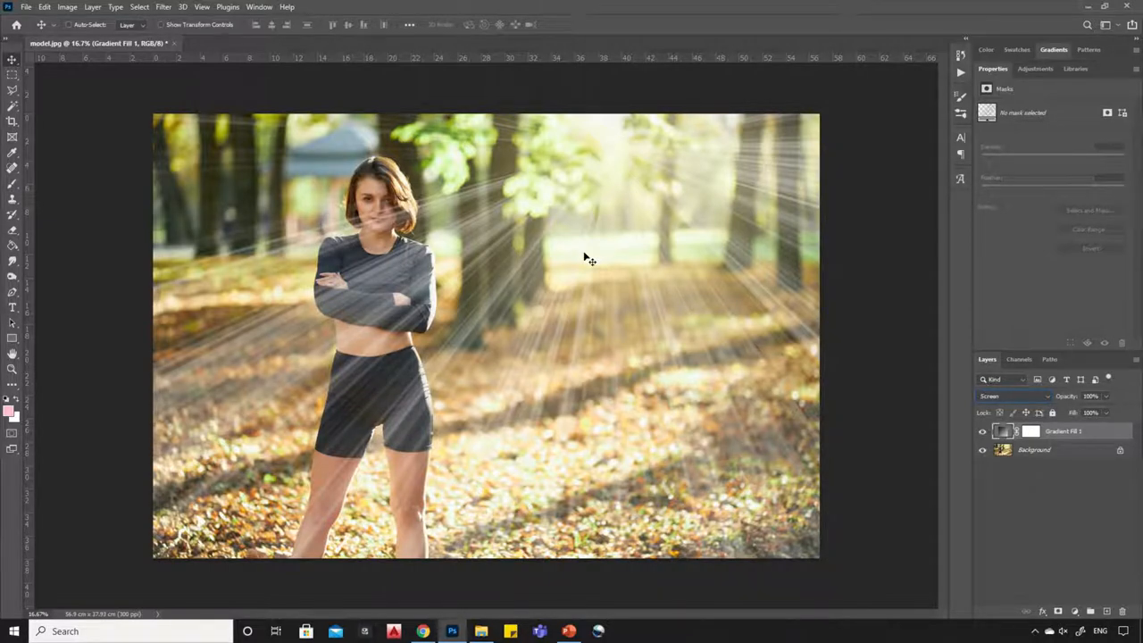
mouse_move(681, 347)
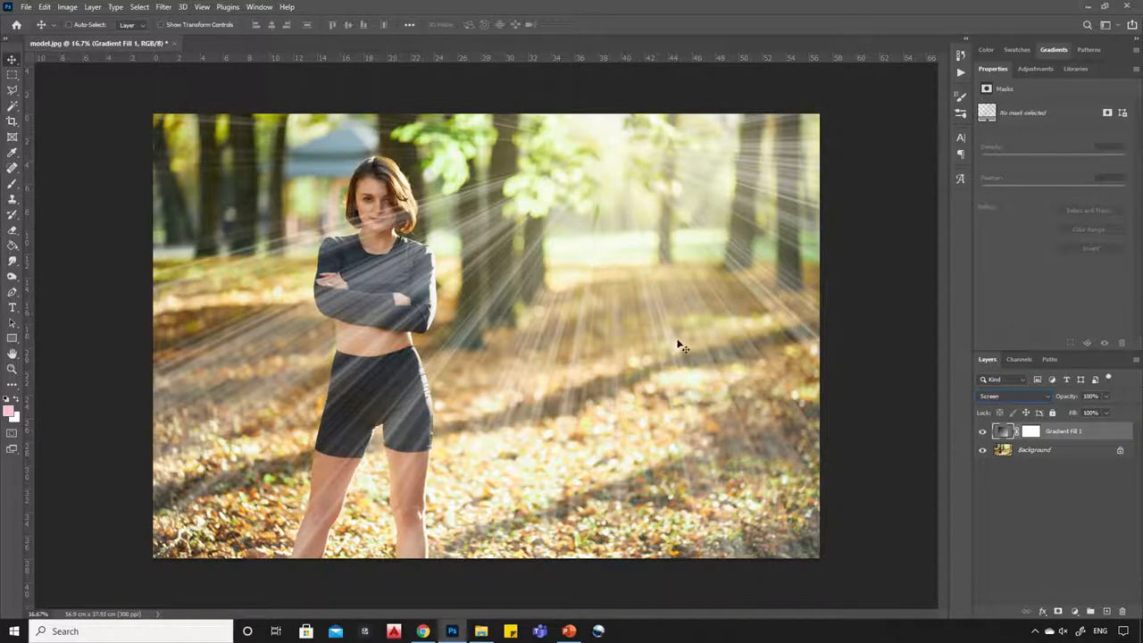
right_click(1063, 430)
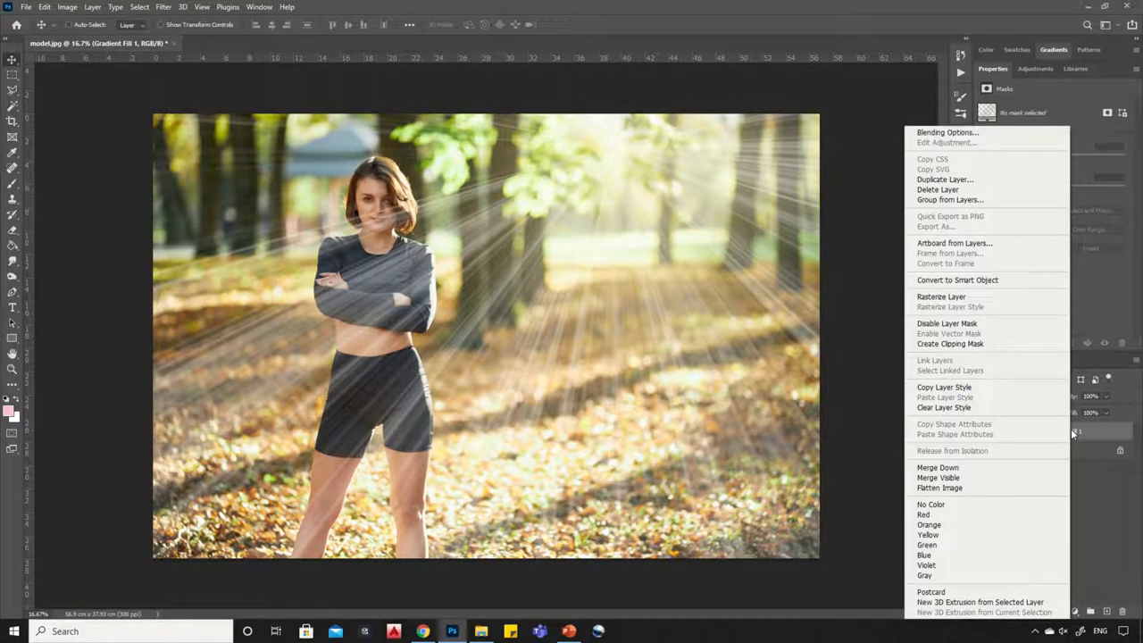
mouse_move(958, 278)
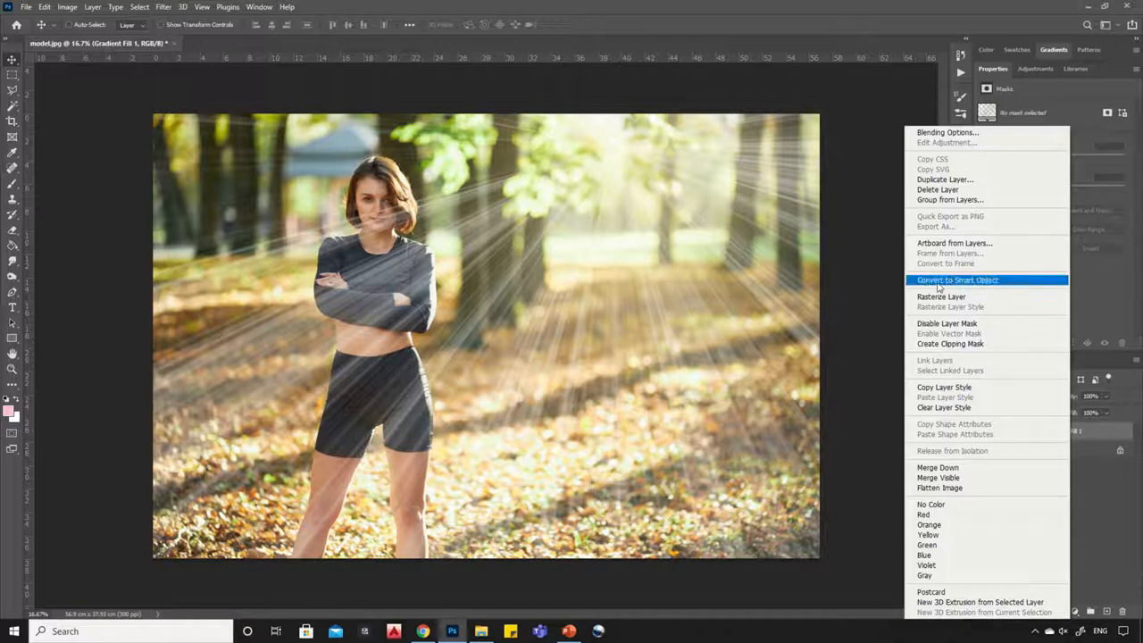
Convert the Gradient Fill 1 rays layer into a smart object.
left_click(957, 278)
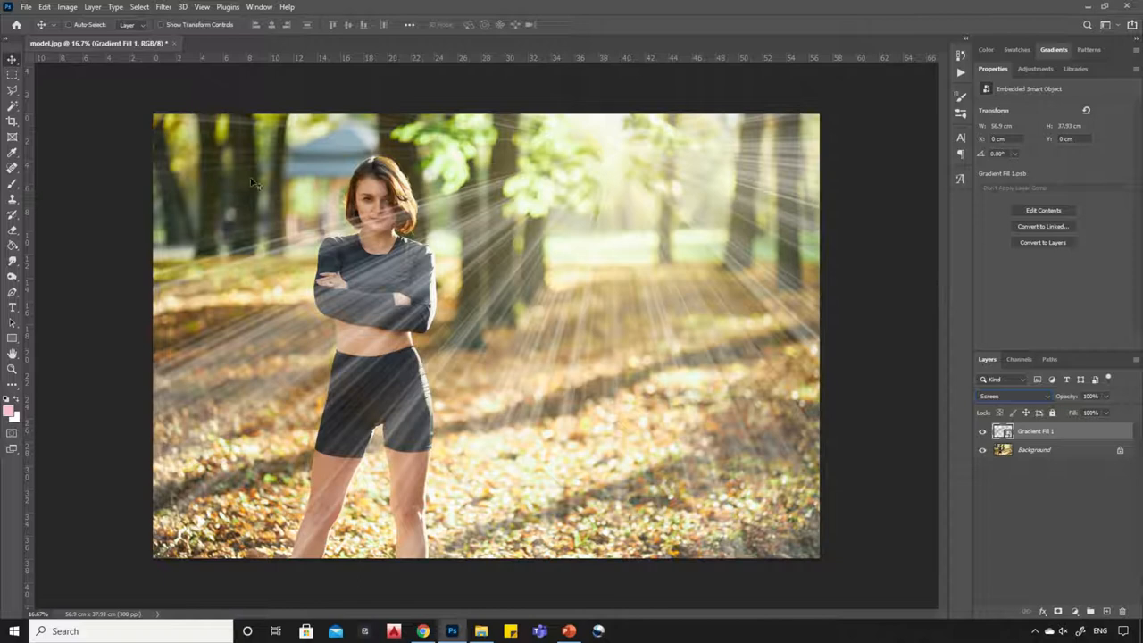
left_click(162, 7)
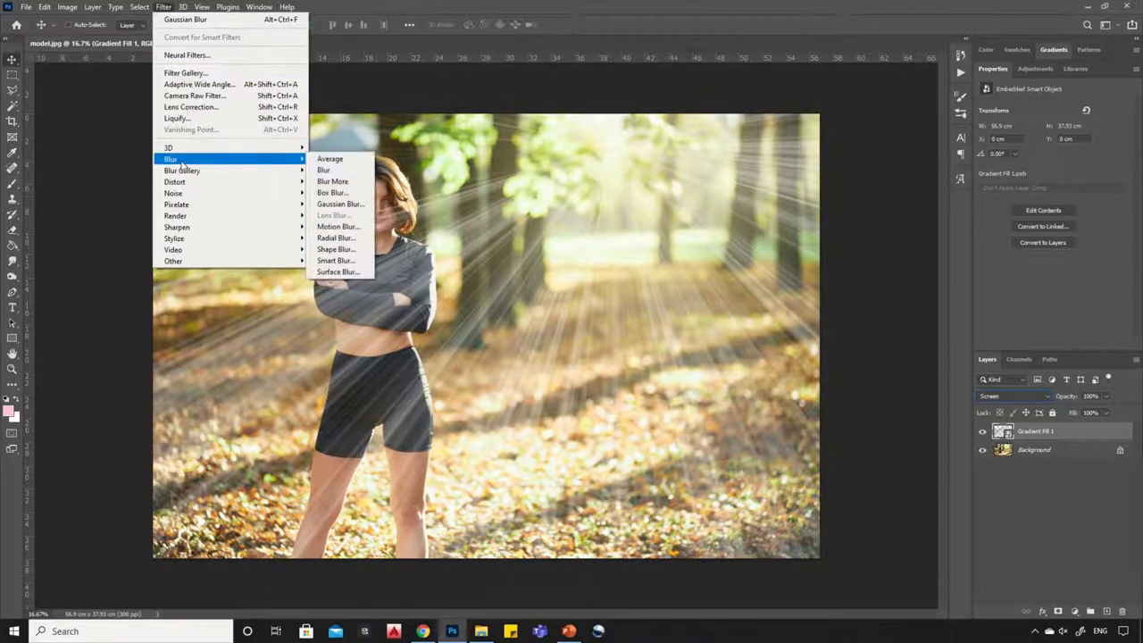
mouse_move(339, 204)
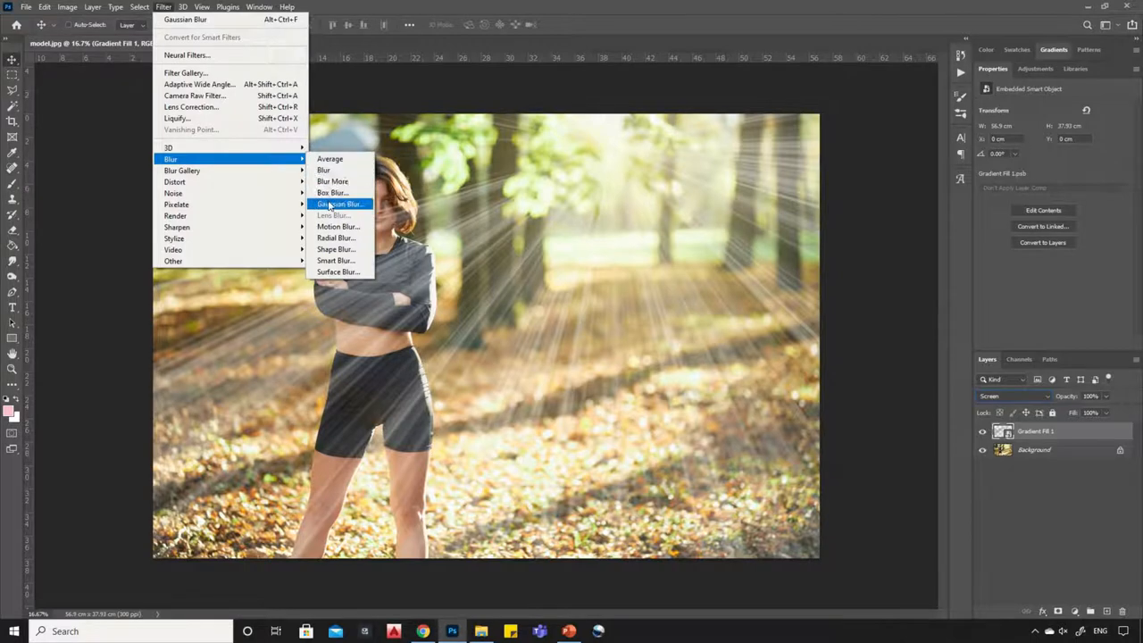
Apply a Gaussian Blur smart filter with a raised radius to soften the rays.
left_click(340, 204)
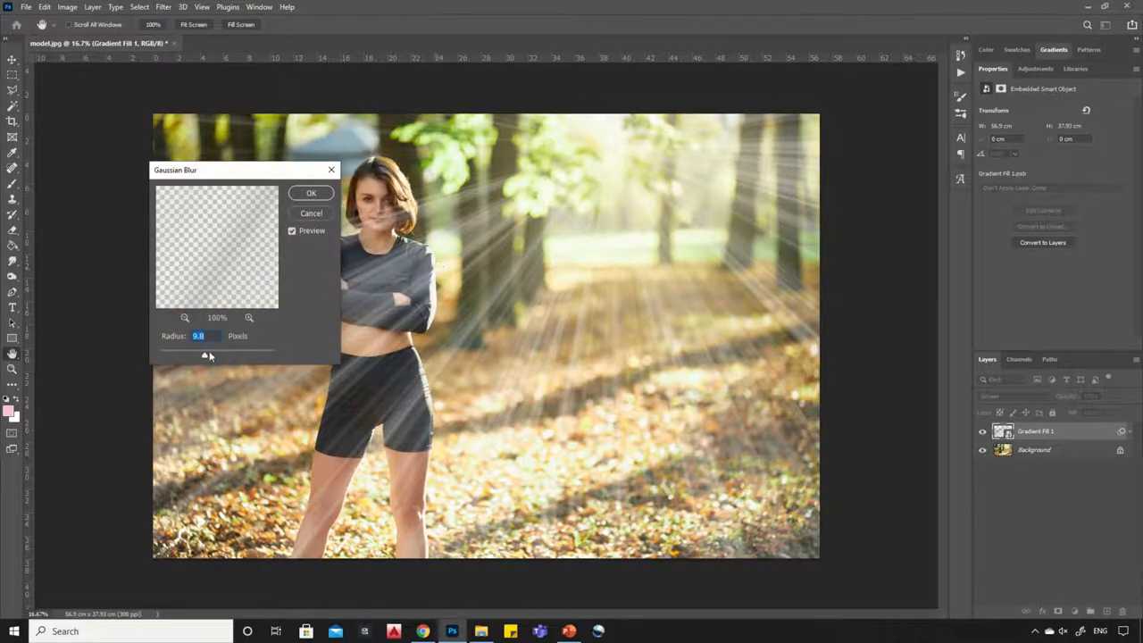
left_click_drag(205, 354, 203, 353)
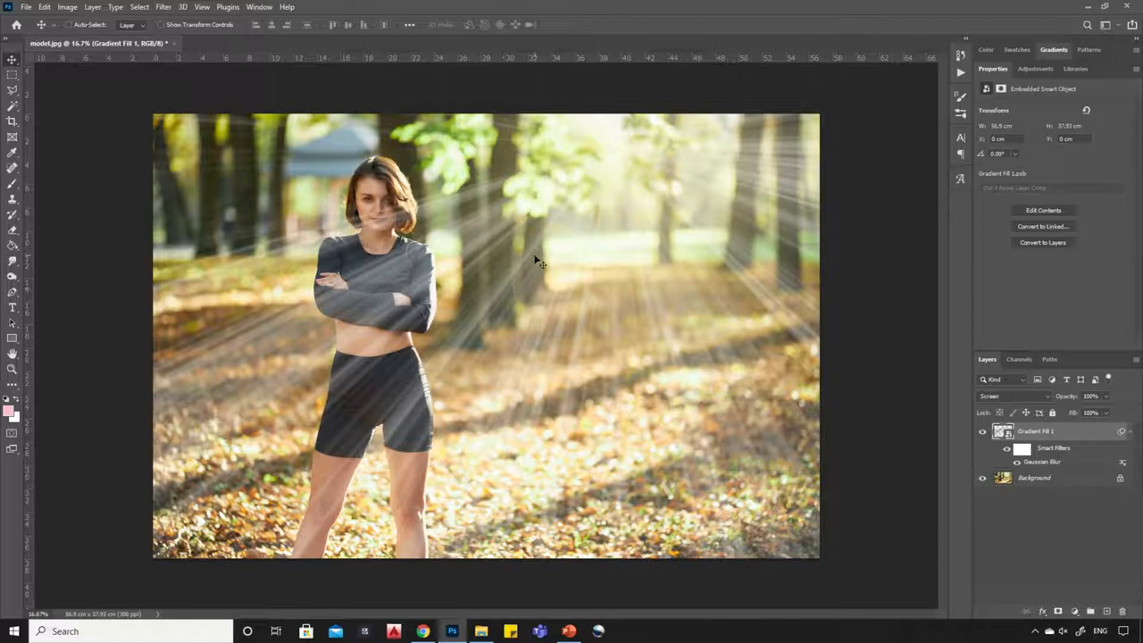
mouse_move(646, 328)
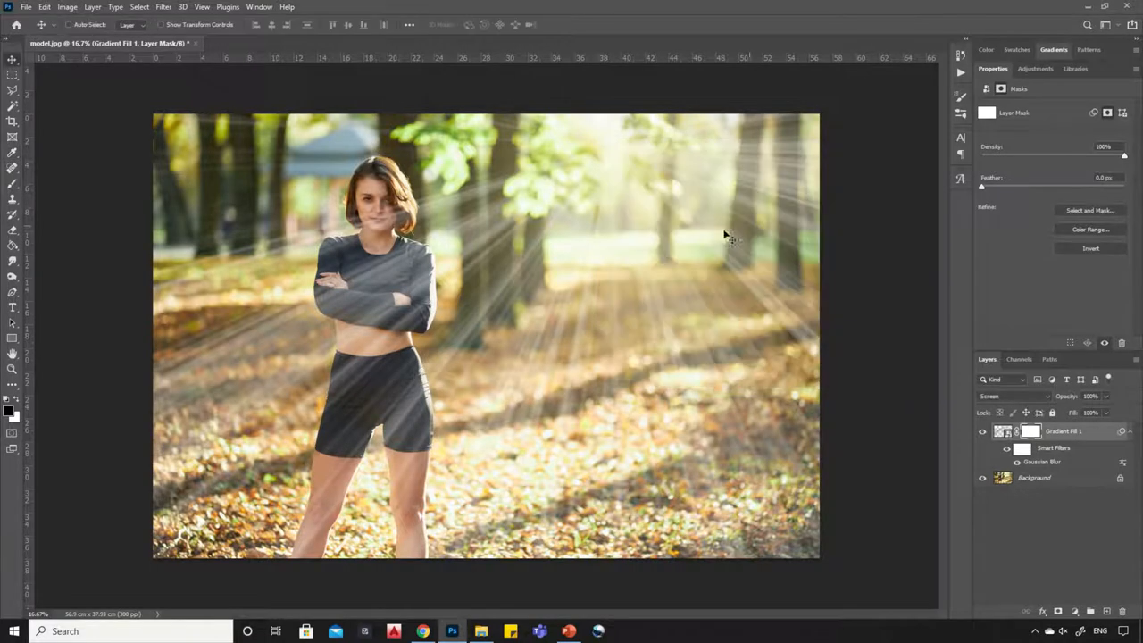
mouse_move(482, 315)
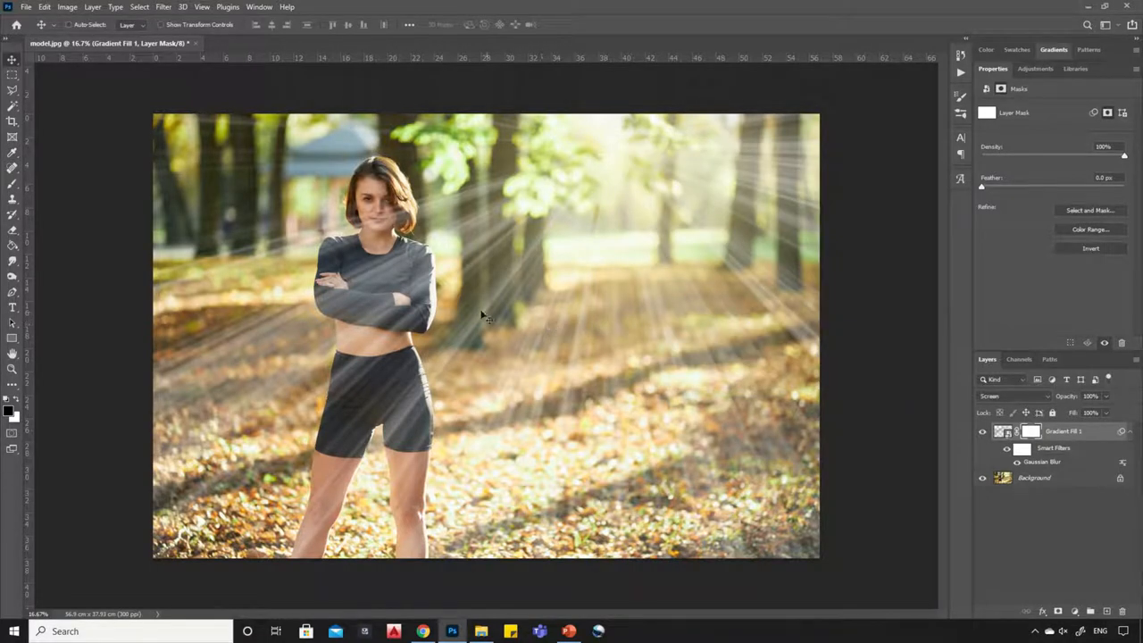
Paint black on the rays layer mask to hide the streaks over the woman's body.
left_click(12, 182)
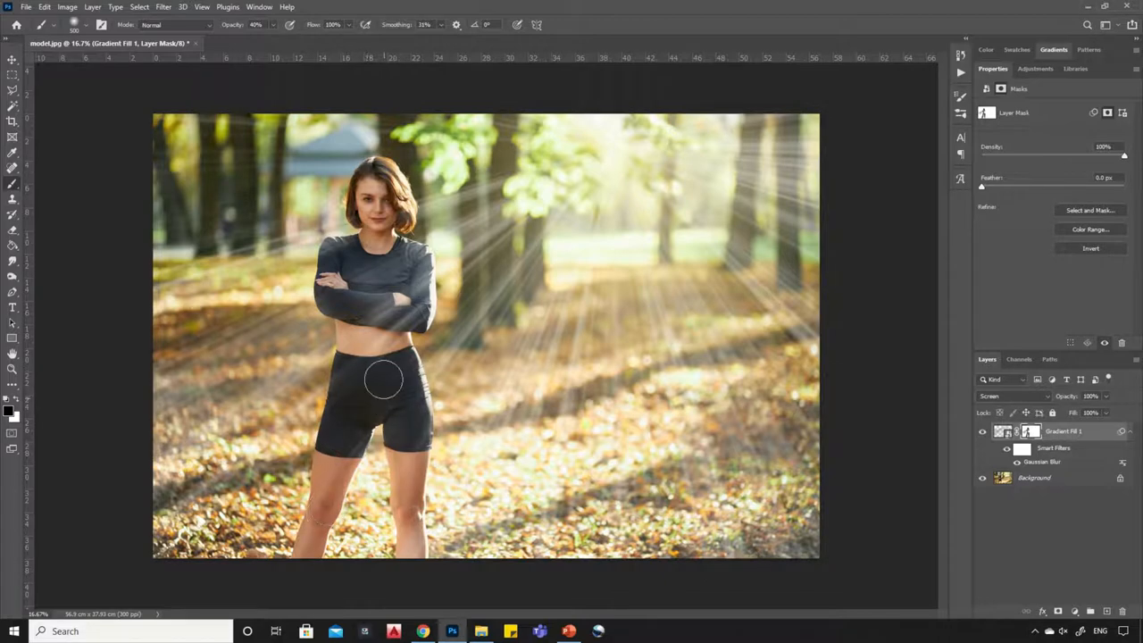
left_click_drag(384, 379, 407, 259)
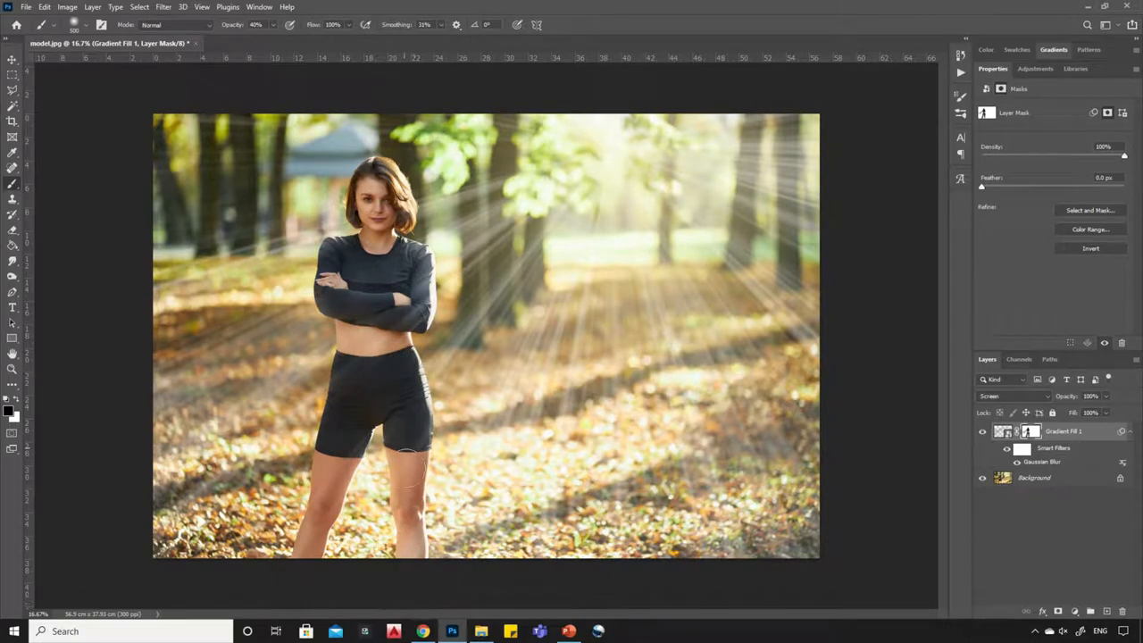
mouse_move(367, 321)
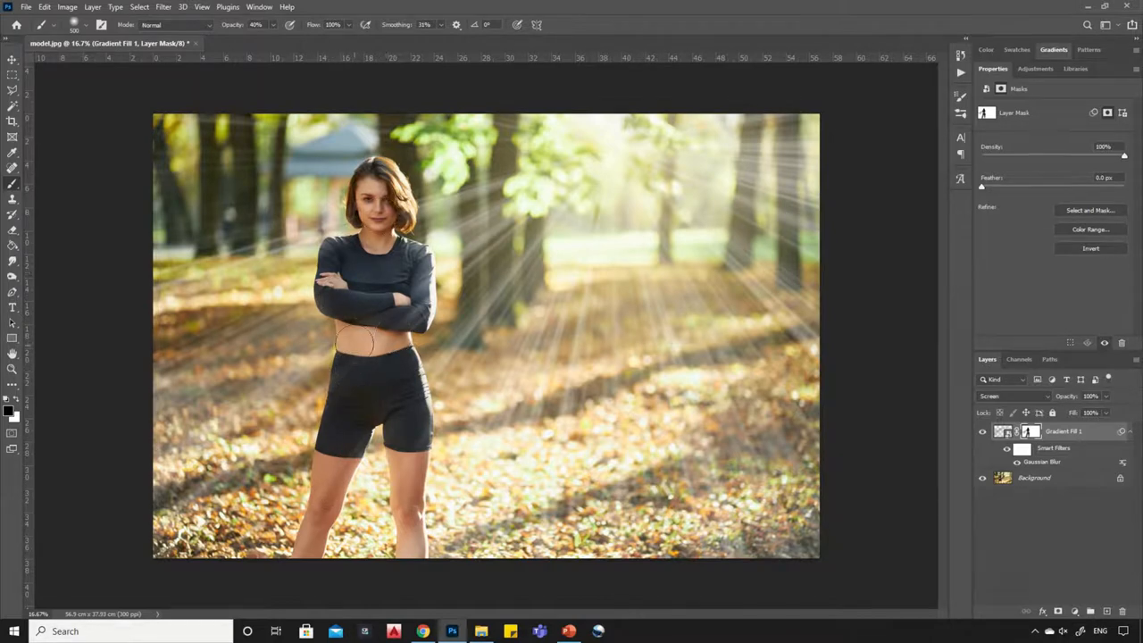
mouse_move(50, 71)
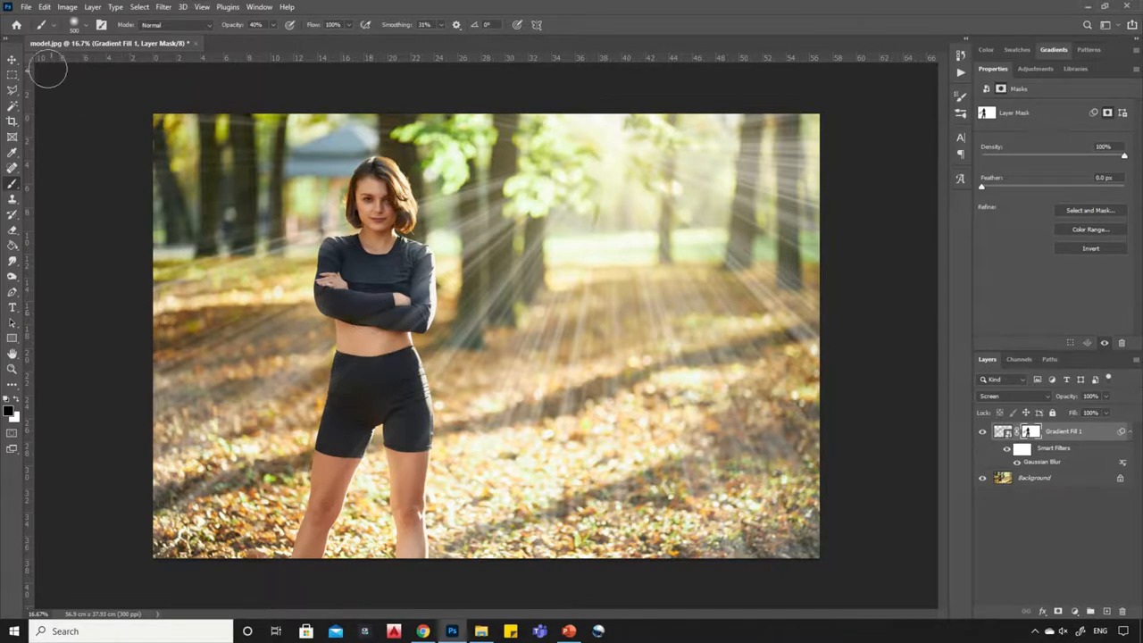
Add a Hue/Saturation adjustment layer above the rays layer.
left_click(11, 61)
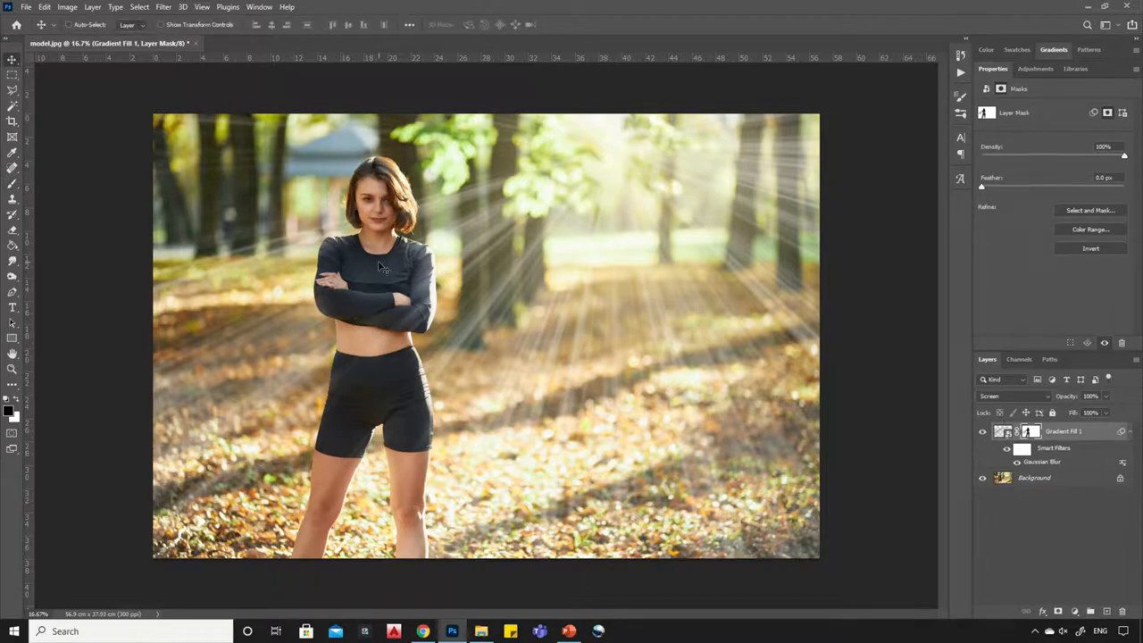
mouse_move(550, 409)
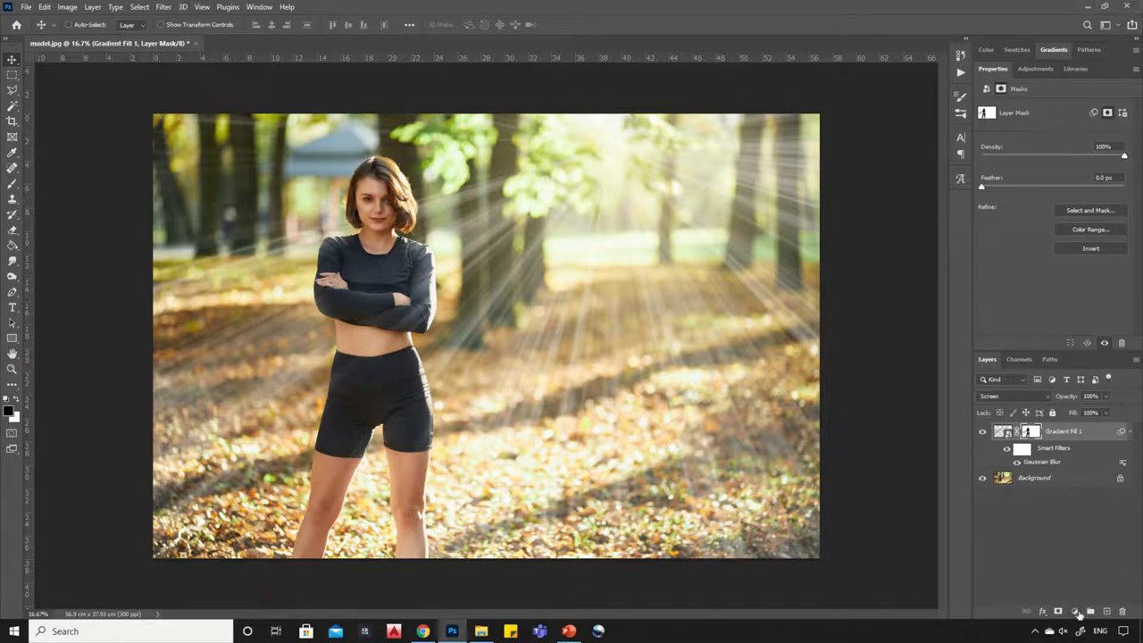
left_click(1076, 611)
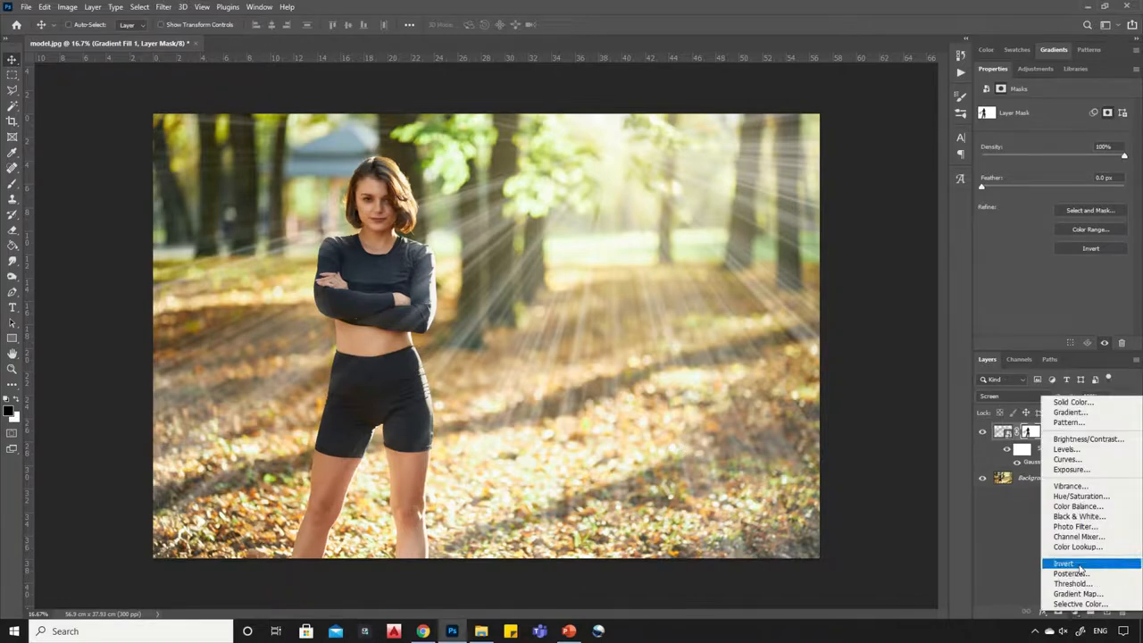
mouse_move(1081, 497)
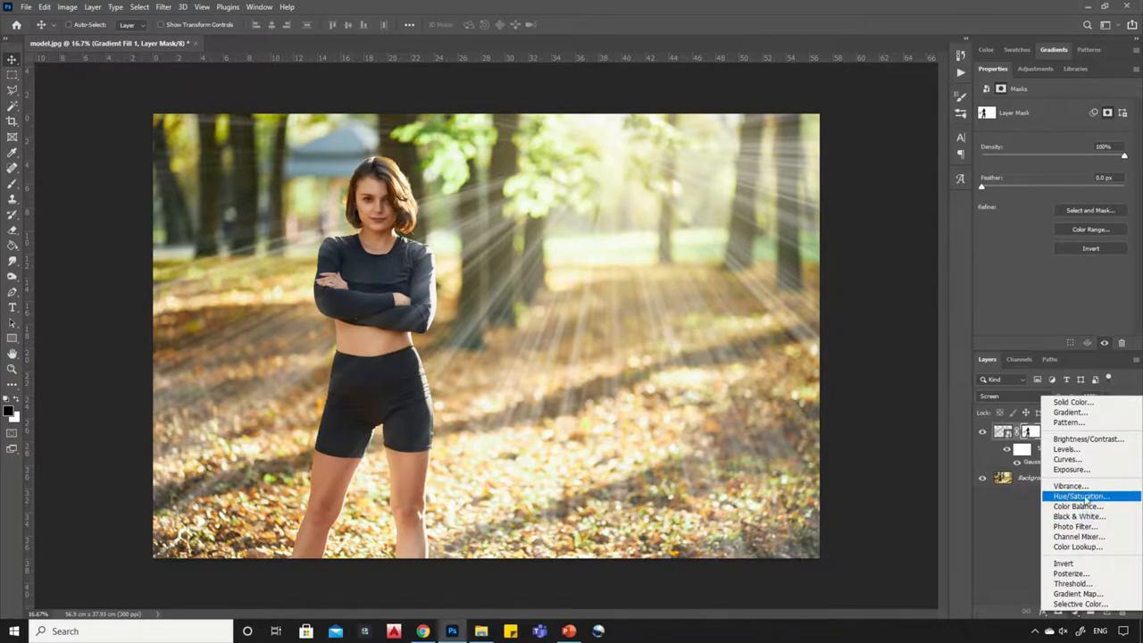
left_click(1081, 497)
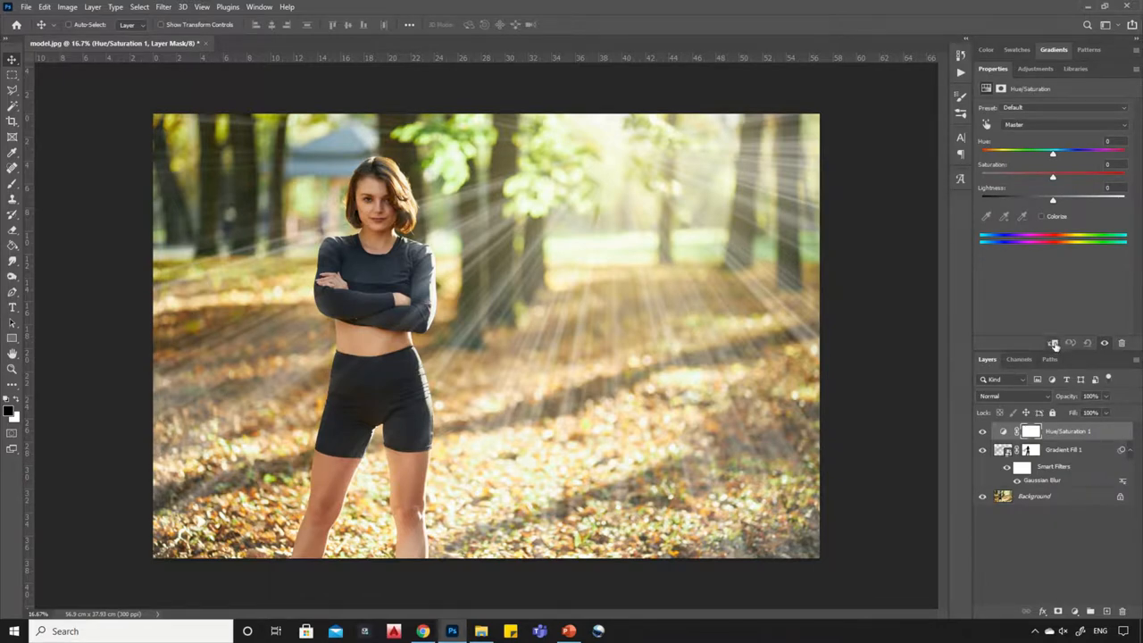
Enable Colorize and push Hue and Saturation to a warm golden-orange tint over the rays.
left_click(1068, 430)
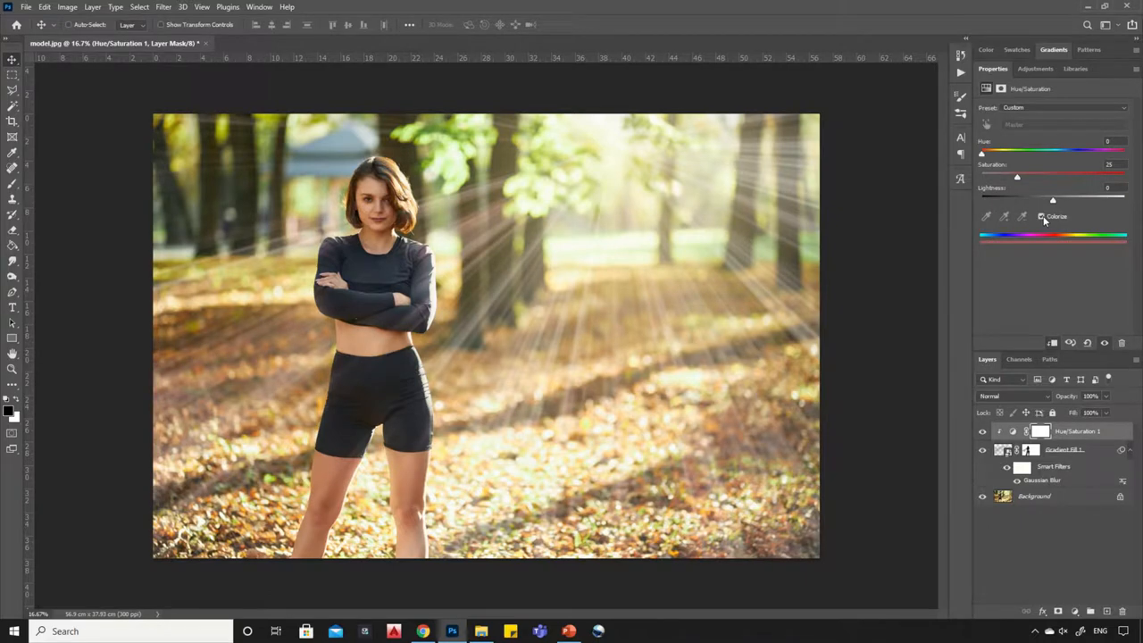
left_click_drag(982, 150, 1001, 150)
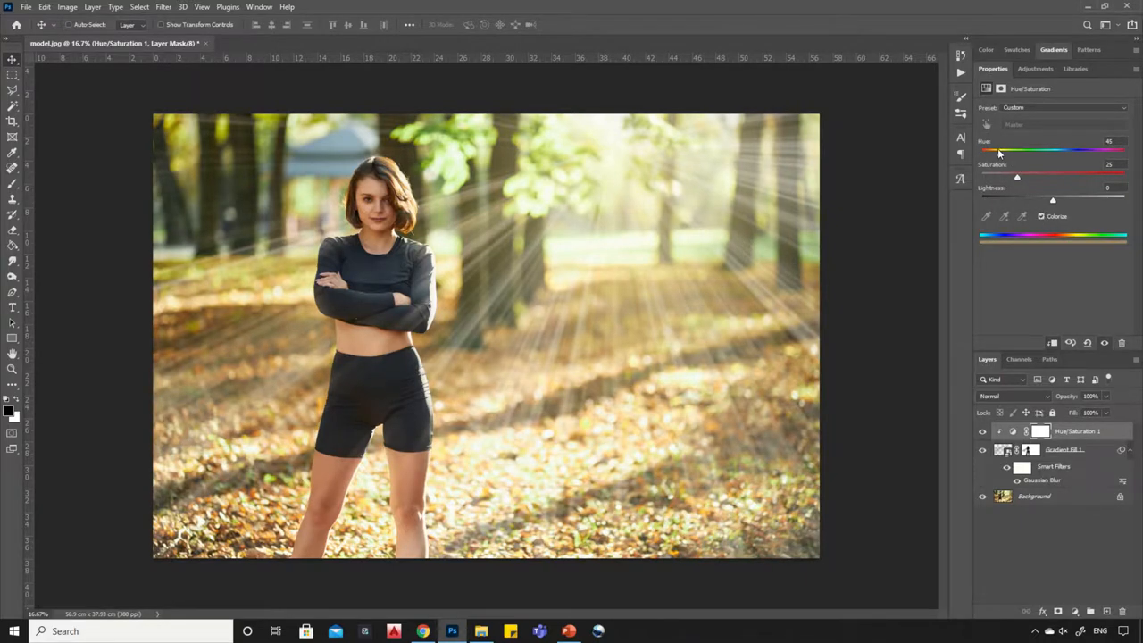
left_click_drag(1000, 150, 997, 150)
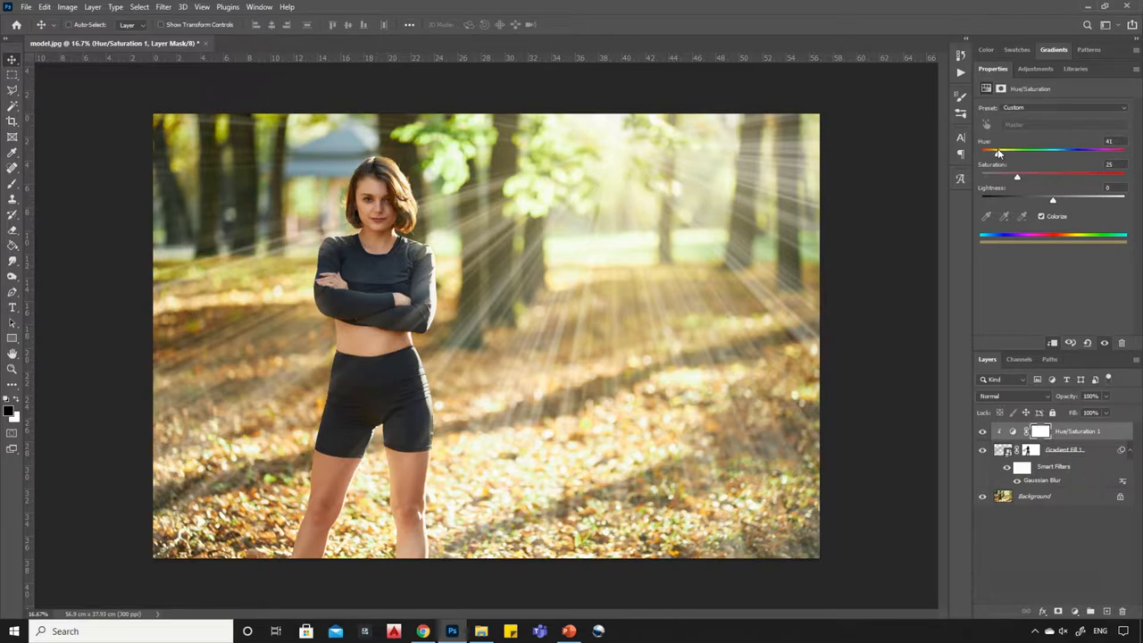
left_click_drag(997, 150, 1000, 151)
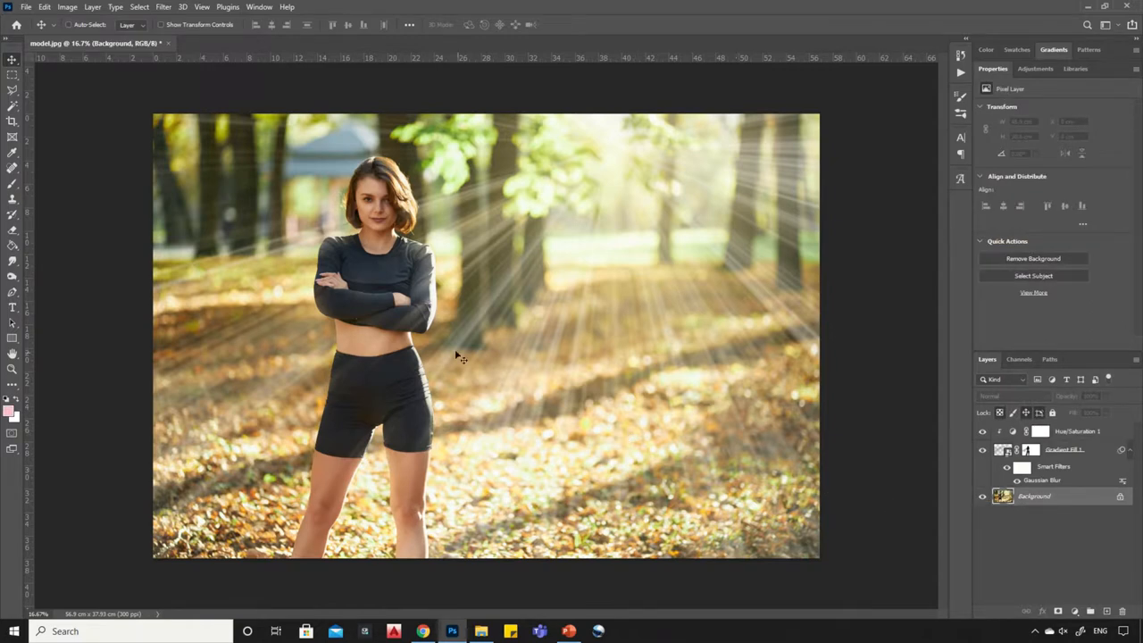
Apply Image > Auto Tone to the Background layer for deeper shadows and stronger contrast.
left_click(68, 7)
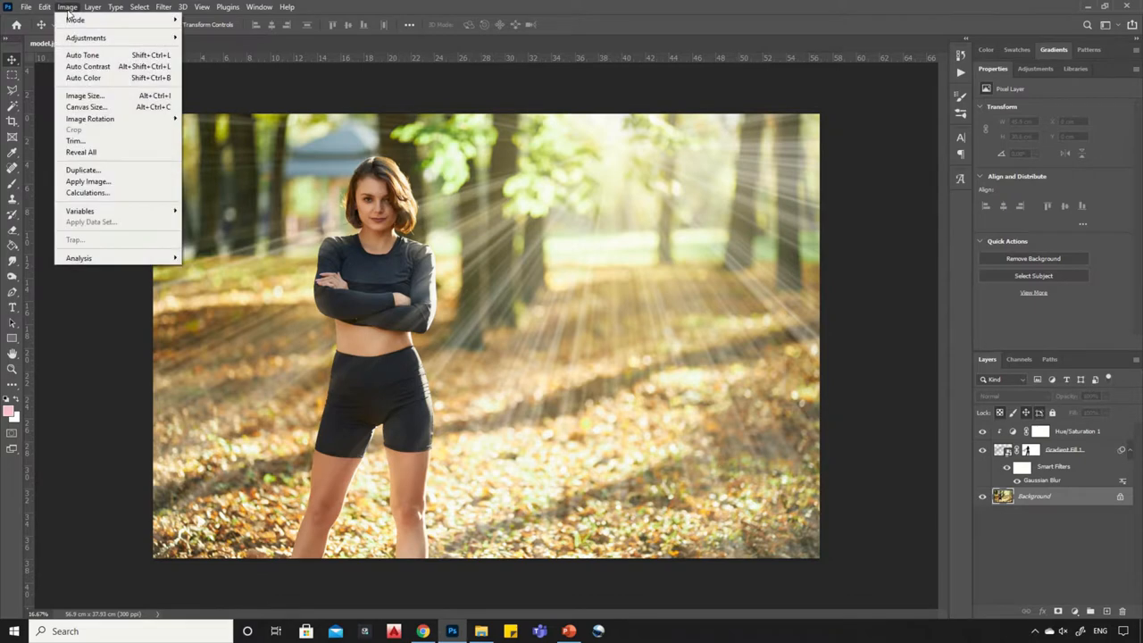
mouse_move(82, 54)
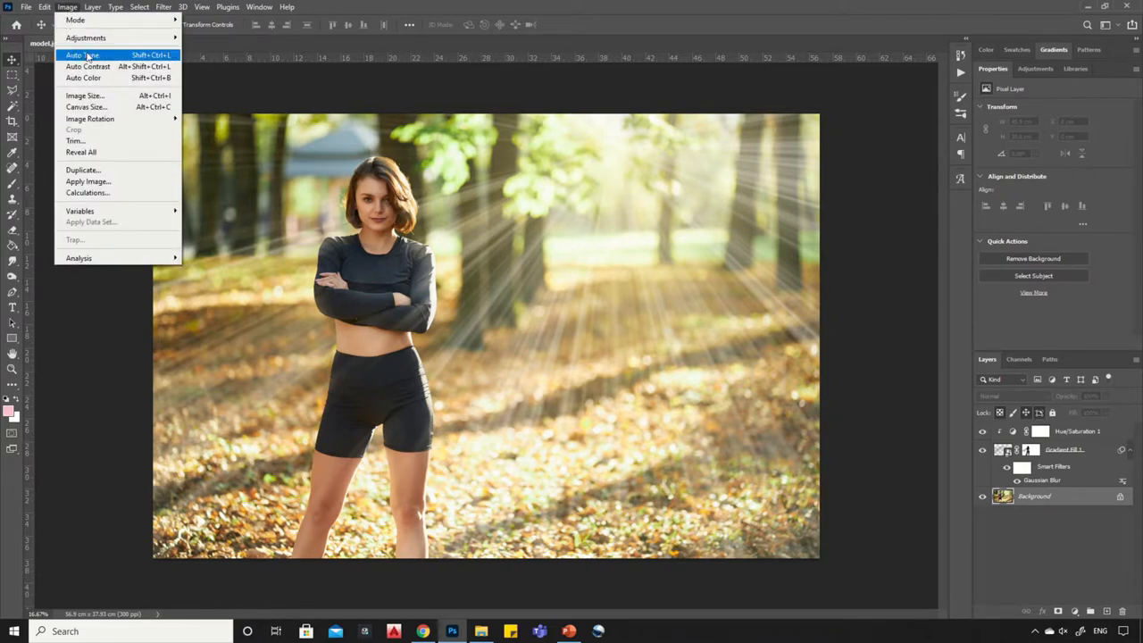
left_click(82, 54)
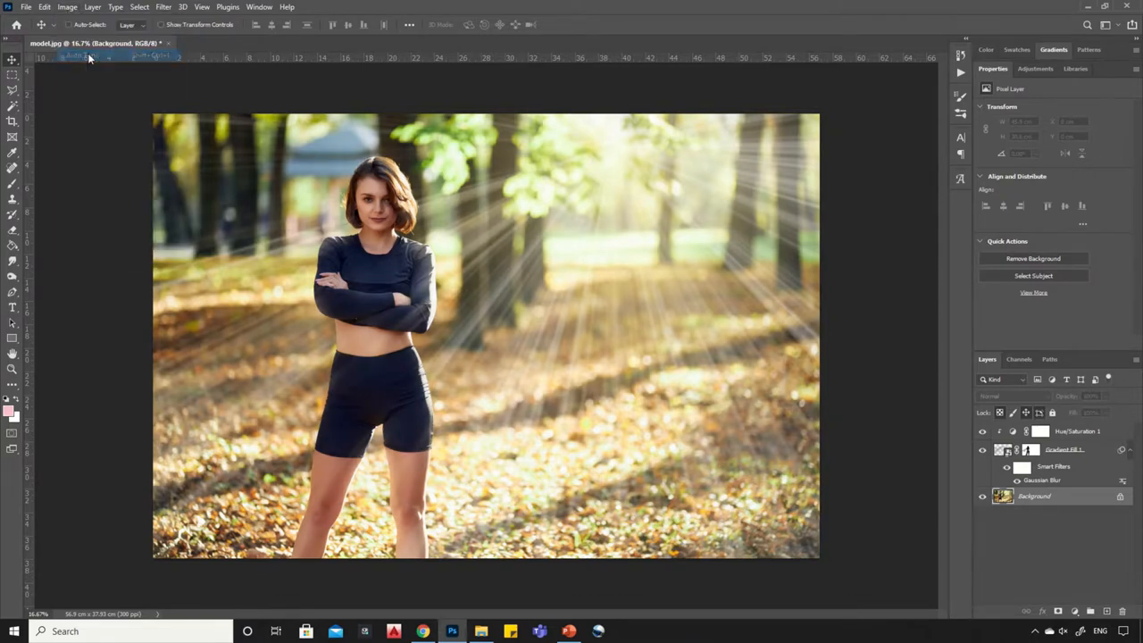
mouse_move(447, 307)
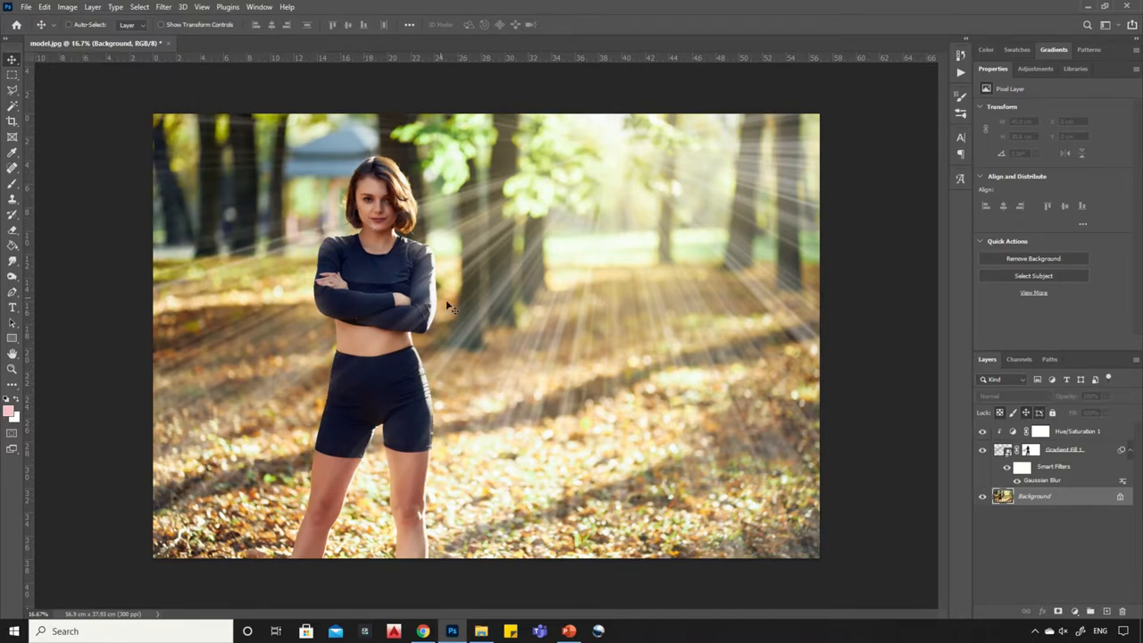
mouse_move(396, 340)
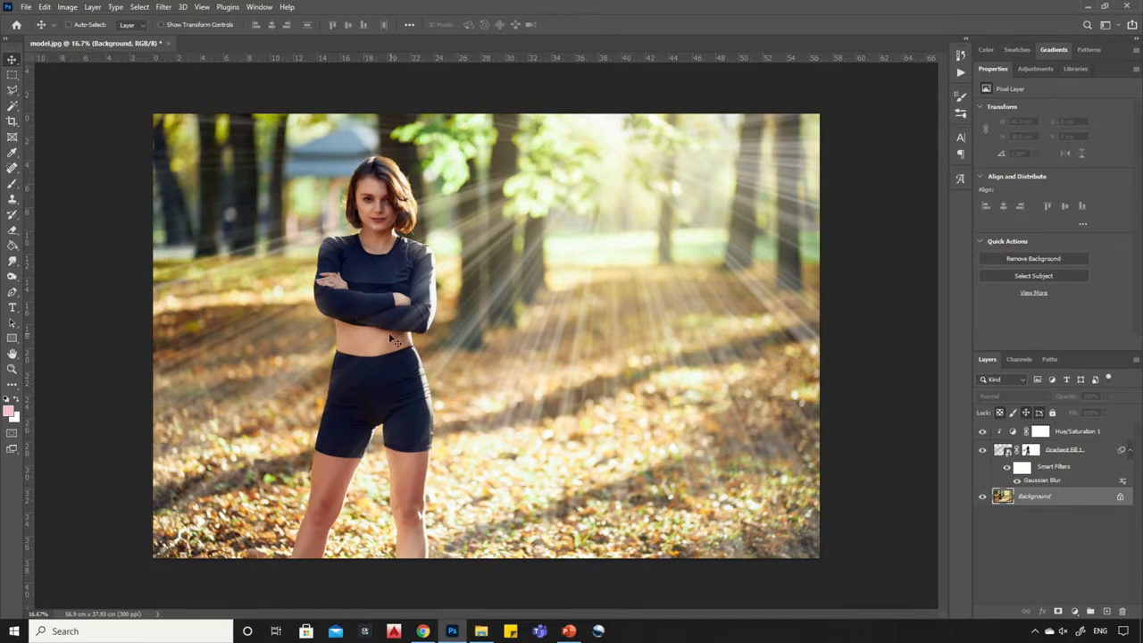